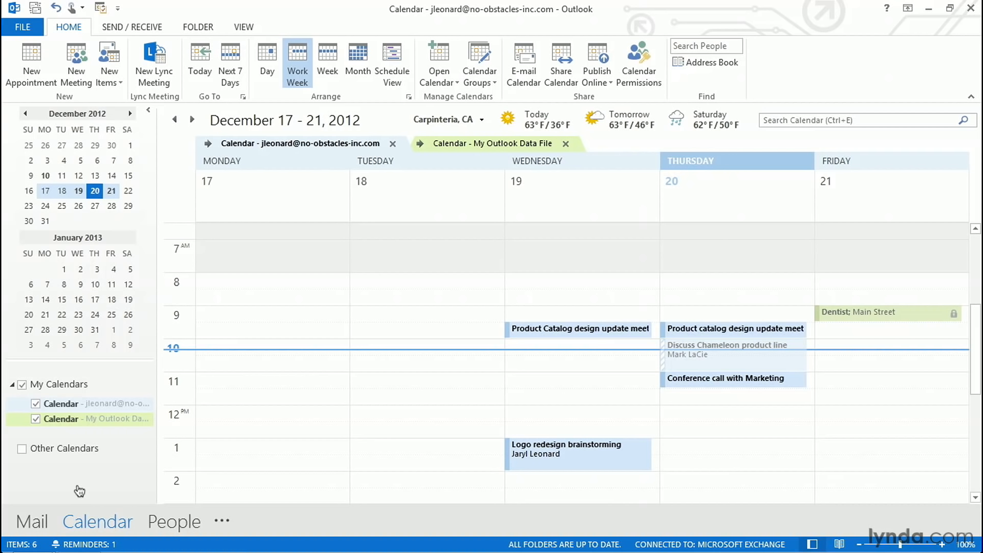
{"action": "mouse_move", "coordinate": [266, 395]}
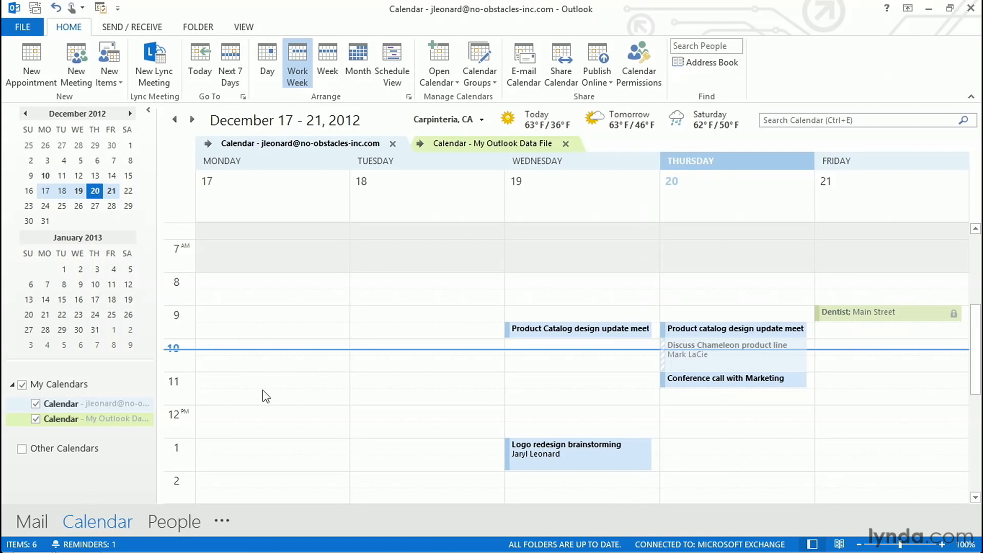
Step: Add a 'Take dog to vet' appointment at Monday 11 AM and set its reminder to None
{"action": "left_click", "coordinate": [272, 380]}
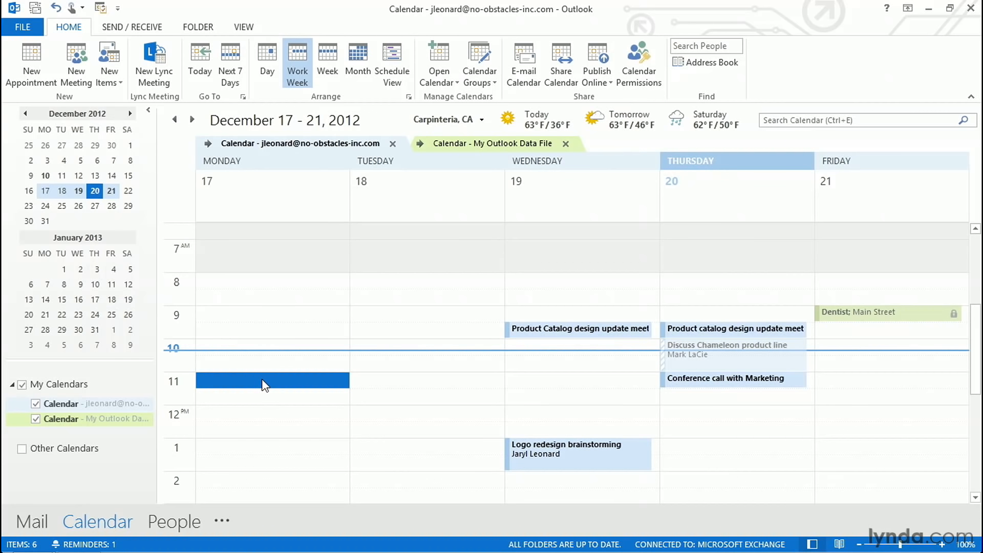
{"action": "type", "text": "Take dog to vet"}
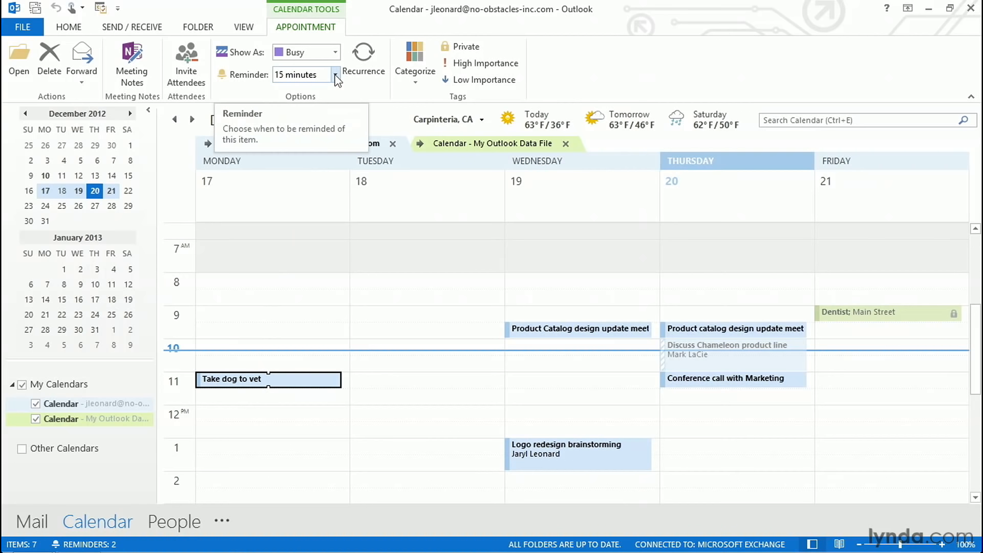
{"action": "left_click", "coordinate": [335, 75]}
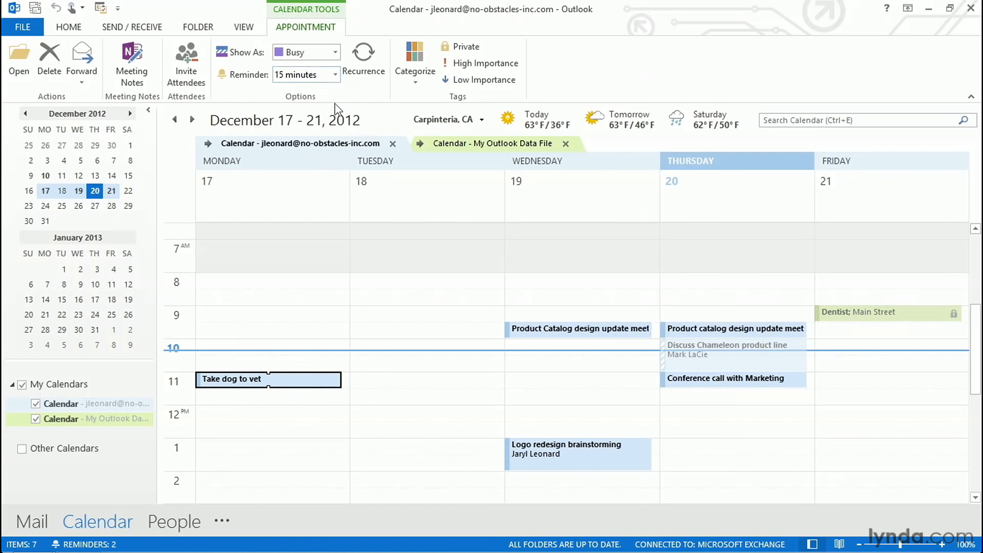
{"action": "left_click", "coordinate": [335, 74]}
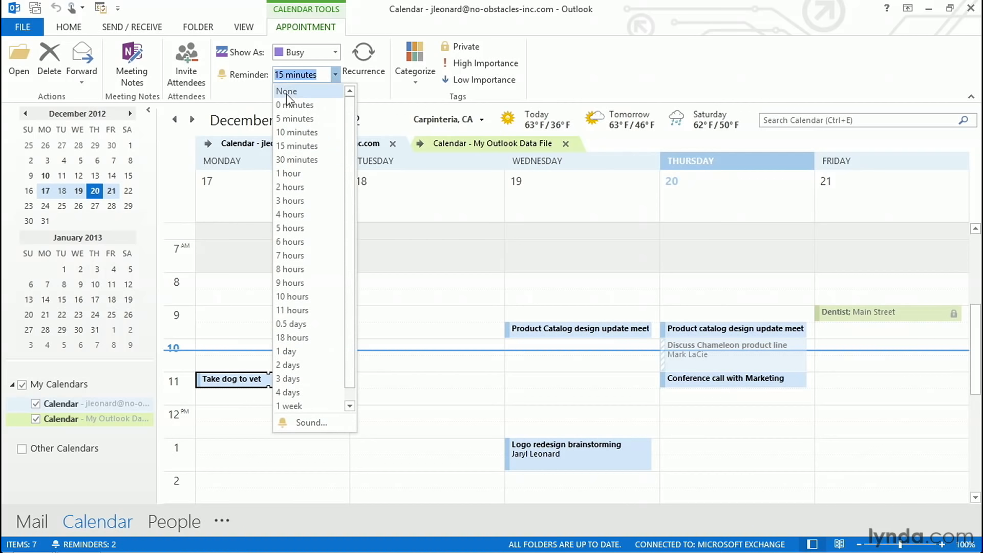
{"action": "left_click", "coordinate": [287, 91]}
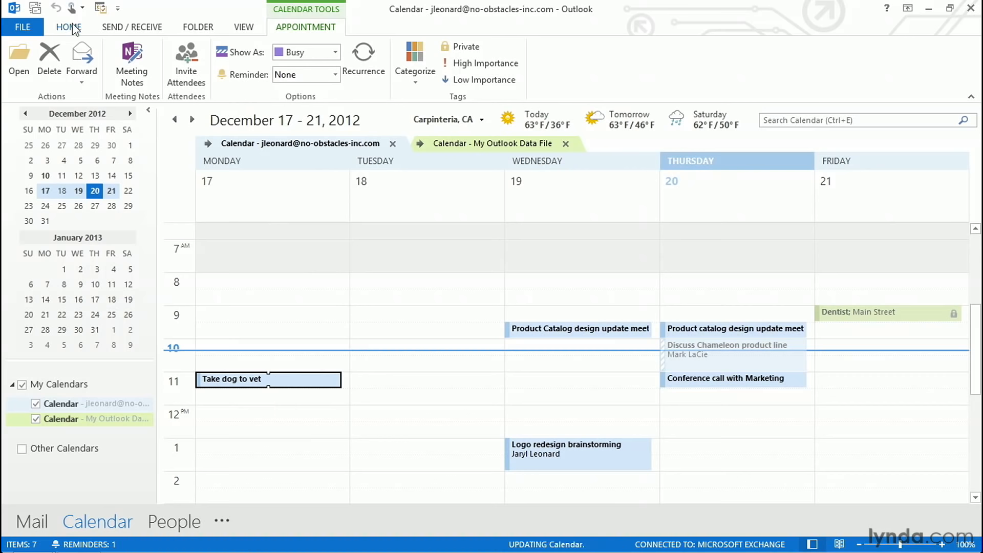
Step: Create a new appointment with subject 'Coffee networking meeting' and location 'The Coffee Bean'
{"action": "left_click", "coordinate": [68, 27]}
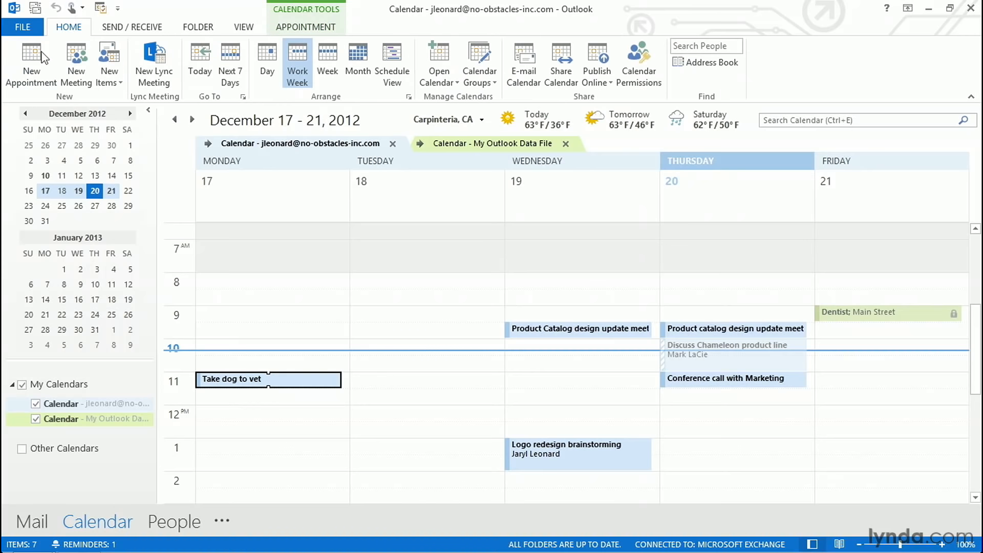
{"action": "mouse_move", "coordinate": [31, 62]}
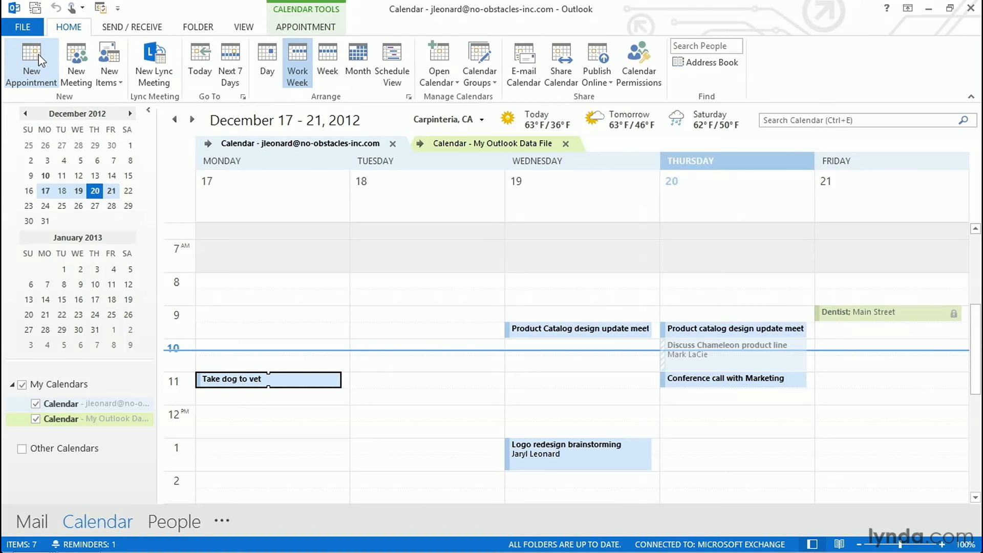
{"action": "left_click", "coordinate": [30, 63]}
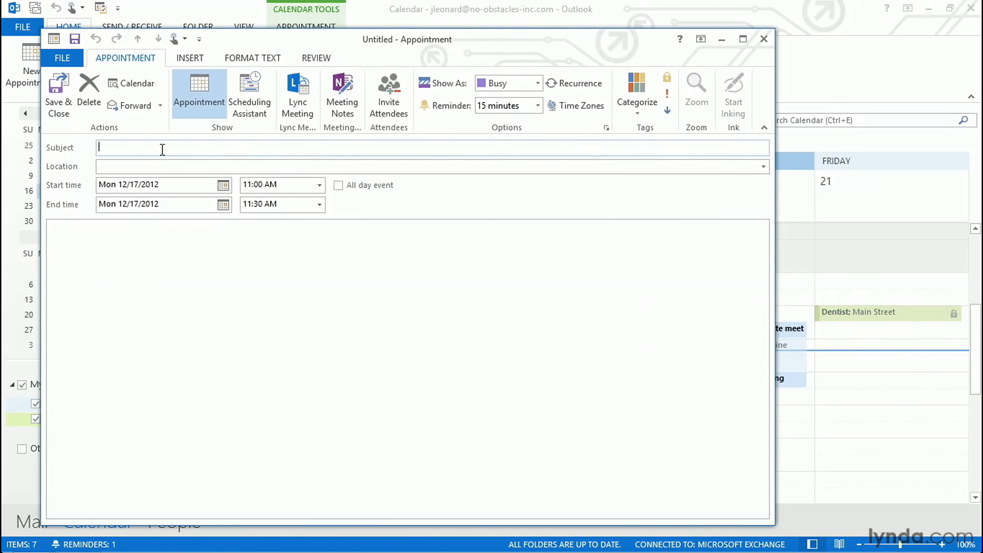
{"action": "type", "text": "c"}
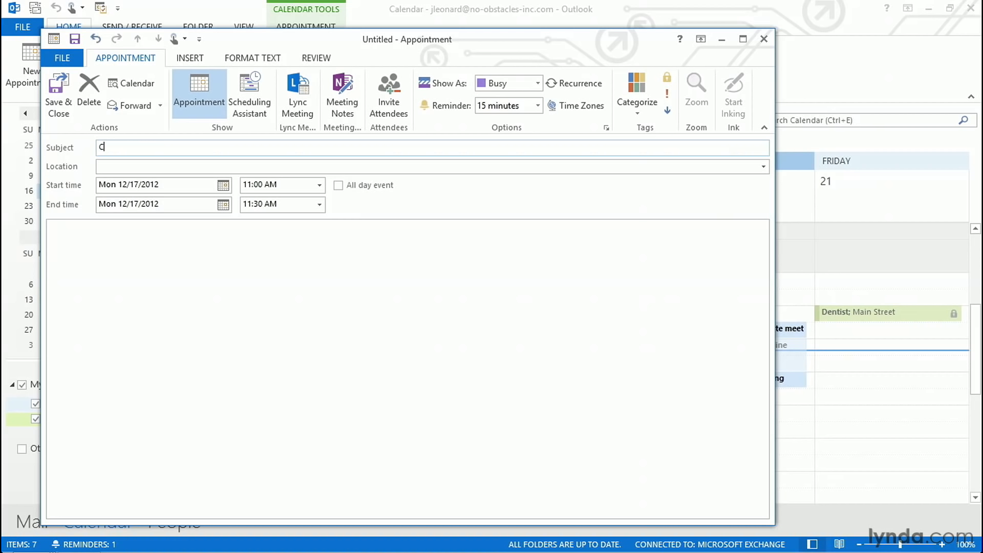
{"action": "type", "text": "offee networking meeting"}
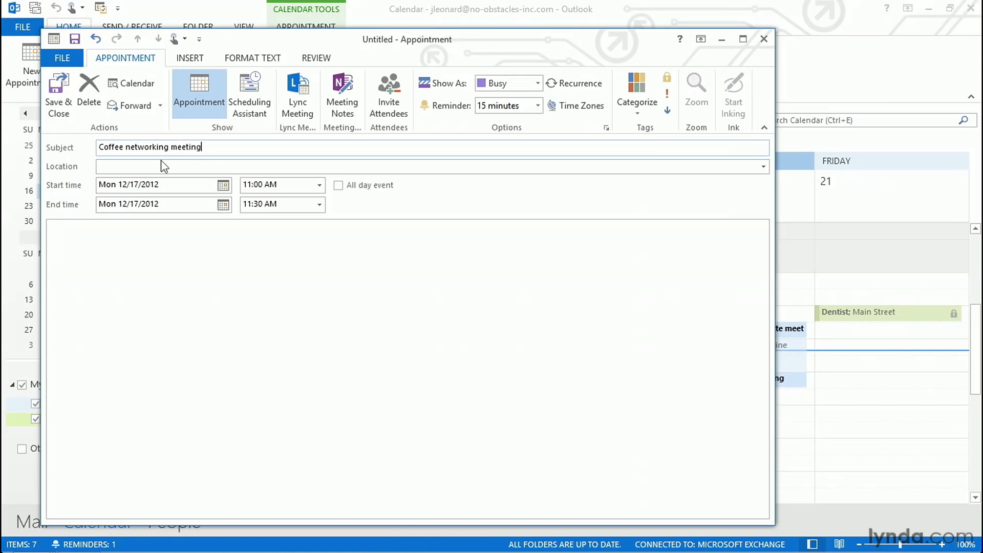
{"action": "type", "text": "The"}
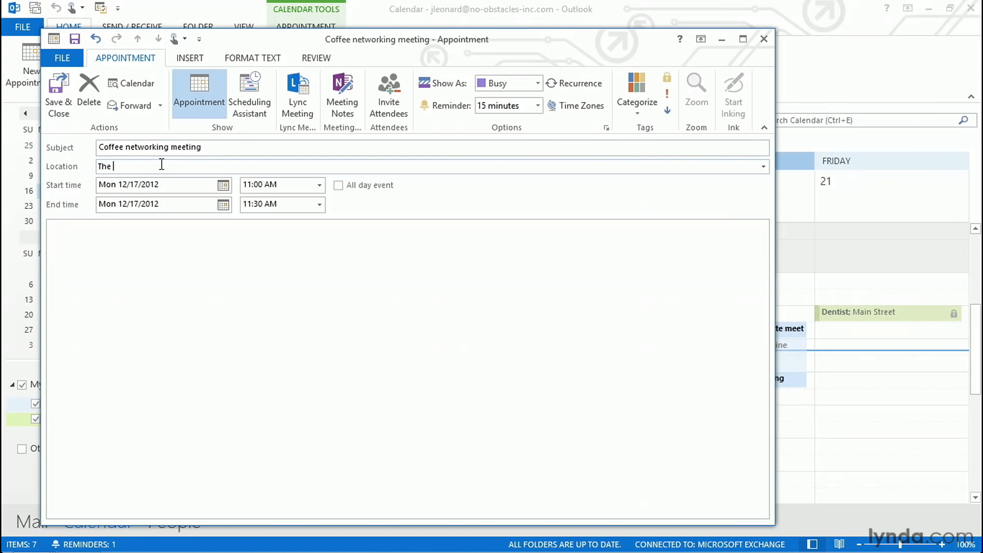
{"action": "type", "text": "Coffee Bean"}
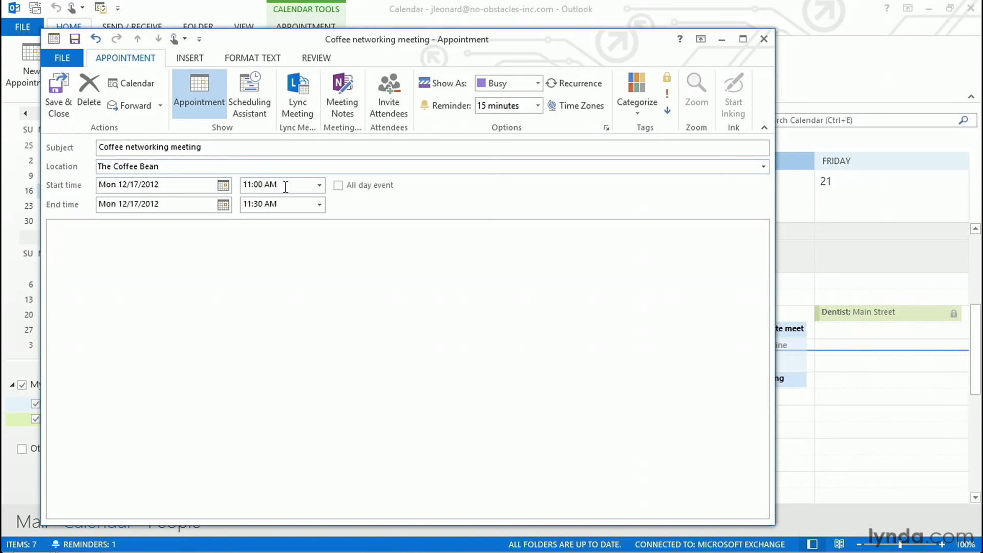
Step: Move the meeting to Monday, December 24, 2012, starting 8:00 AM and ending 9:00 AM
{"action": "left_click", "coordinate": [224, 185]}
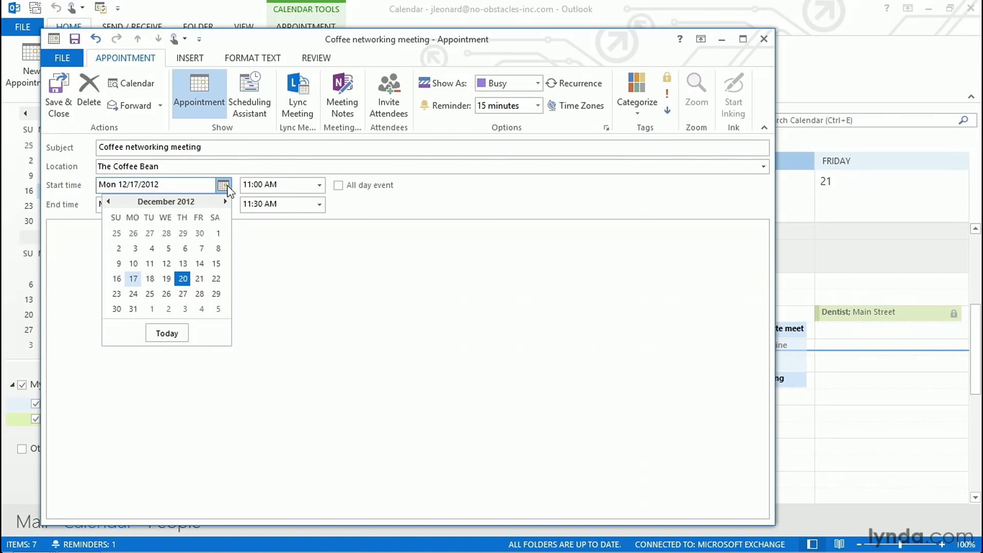
{"action": "mouse_move", "coordinate": [191, 245]}
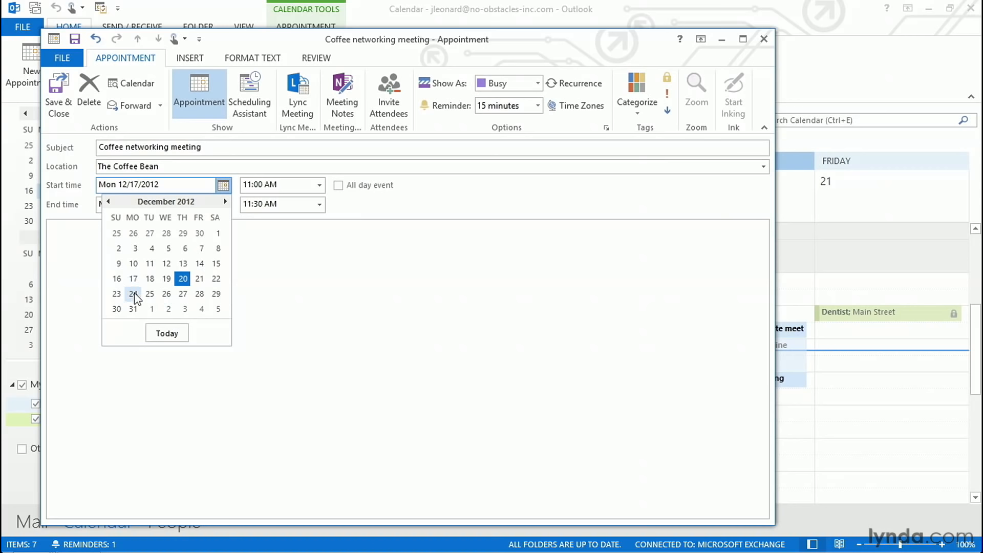
{"action": "left_click", "coordinate": [318, 184]}
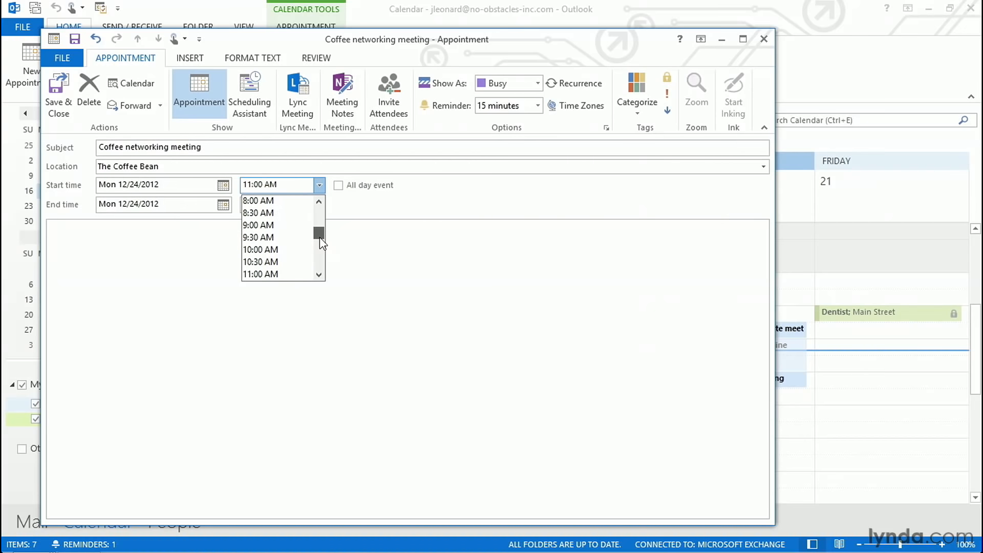
{"action": "left_click", "coordinate": [258, 200]}
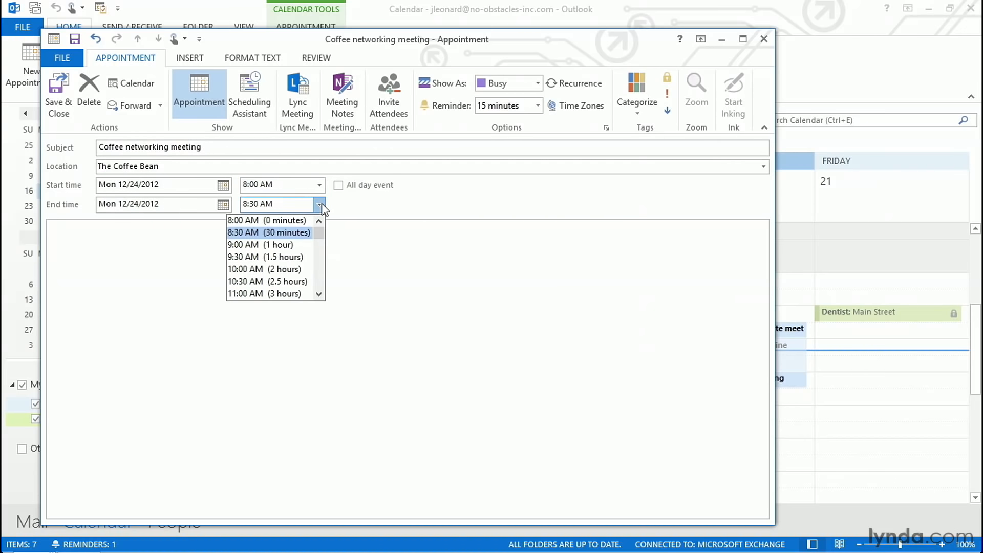
{"action": "left_click", "coordinate": [259, 245]}
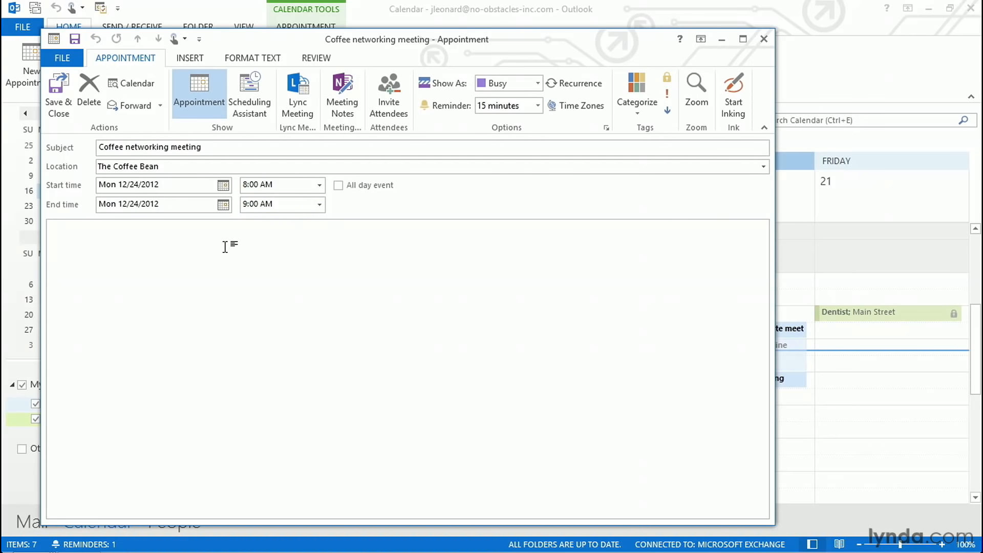
Step: Write 'Monday morning coffee networking event' in the appointment notes
{"action": "left_click", "coordinate": [53, 237]}
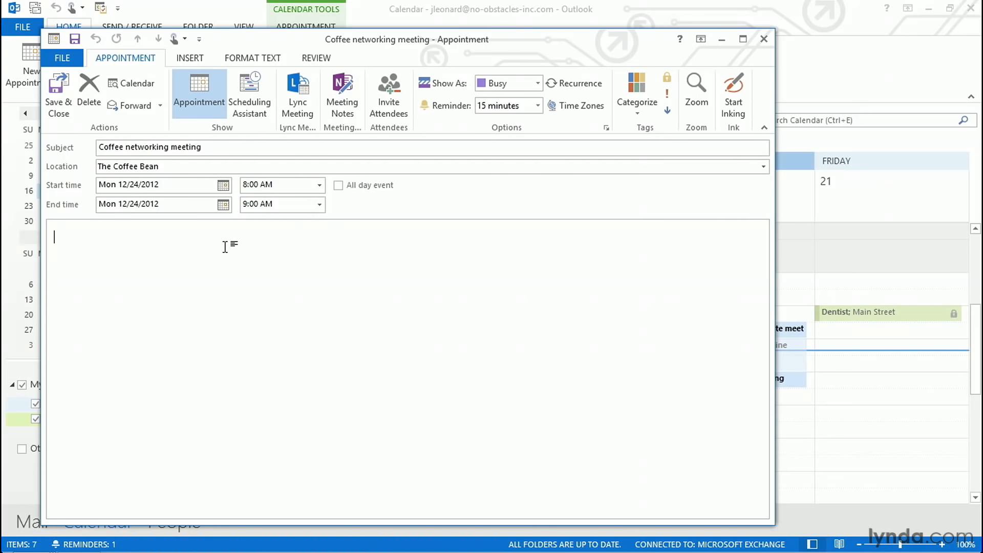
{"action": "type", "text": "Monday mornin"}
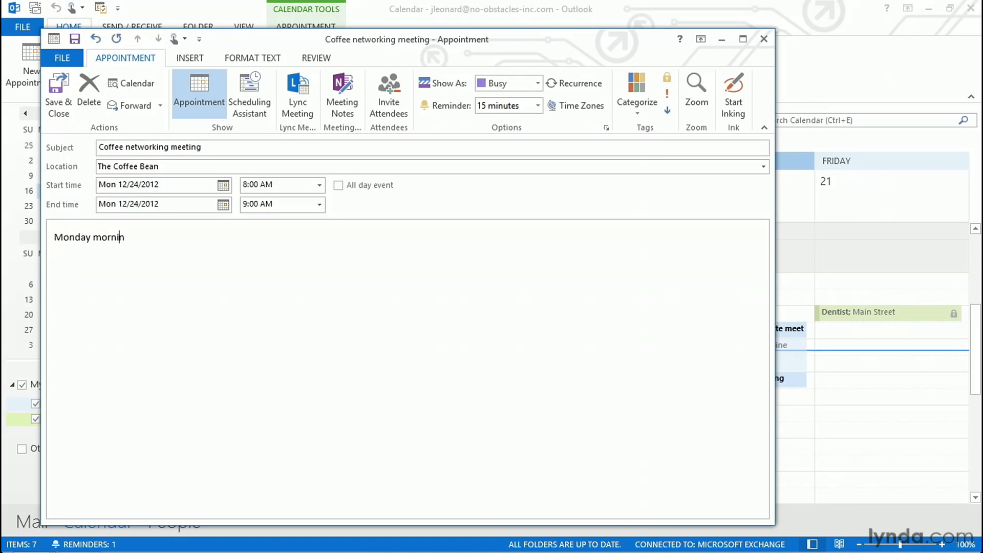
{"action": "type", "text": "g coffee netwo"}
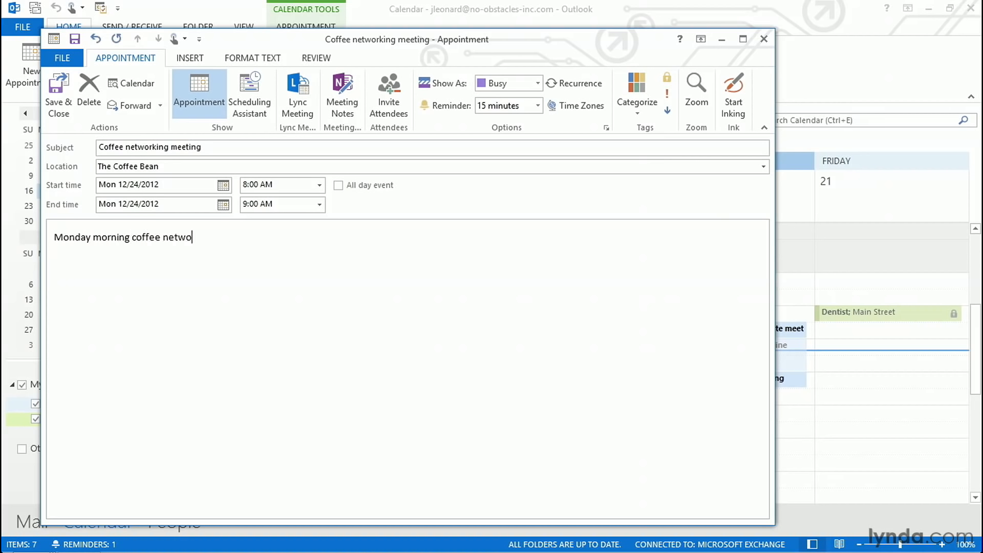
{"action": "type", "text": "rking event"}
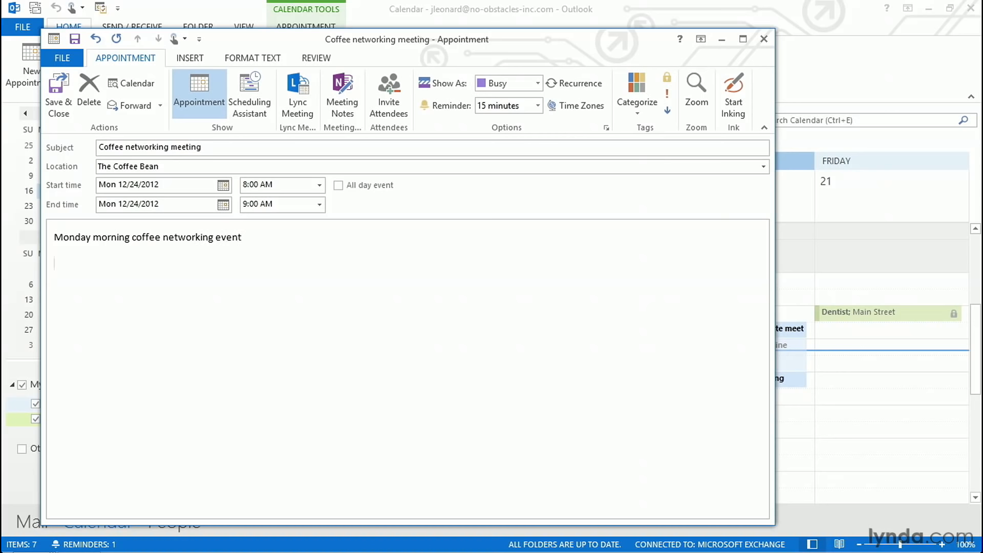
Step: Attach the No Obstacles GREEN Newsletter and add the note 'Share this newsletter!'
{"action": "left_click", "coordinate": [190, 58]}
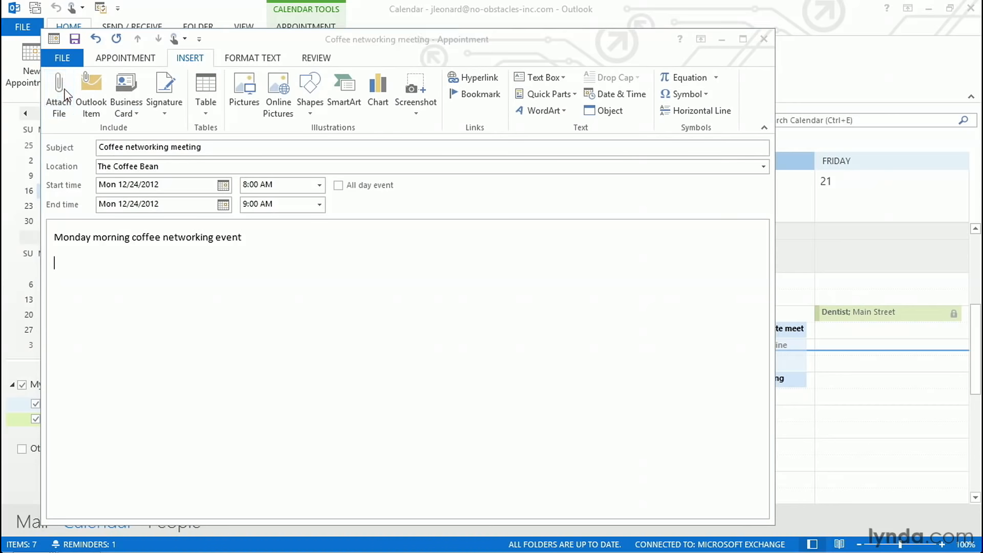
{"action": "left_click", "coordinate": [59, 87]}
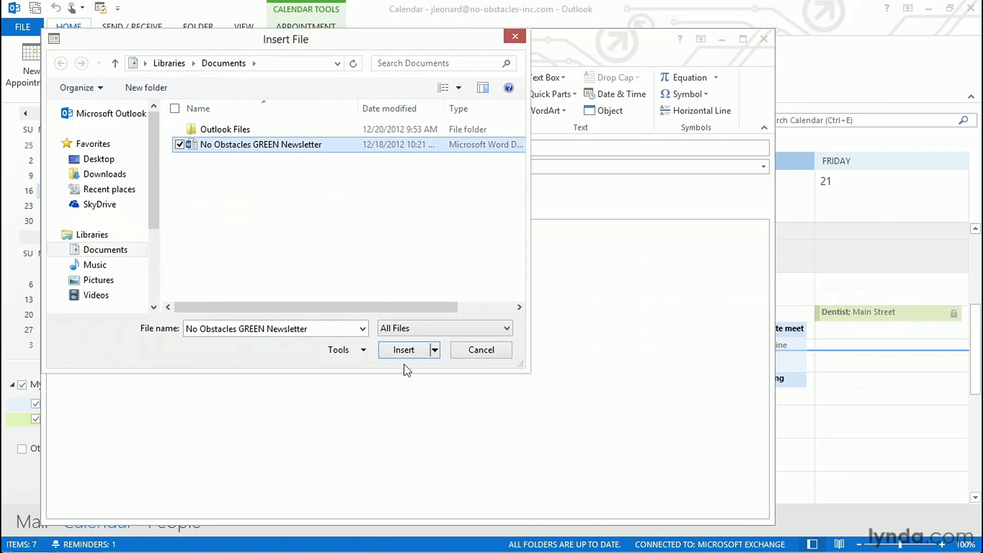
{"action": "left_click", "coordinate": [404, 349]}
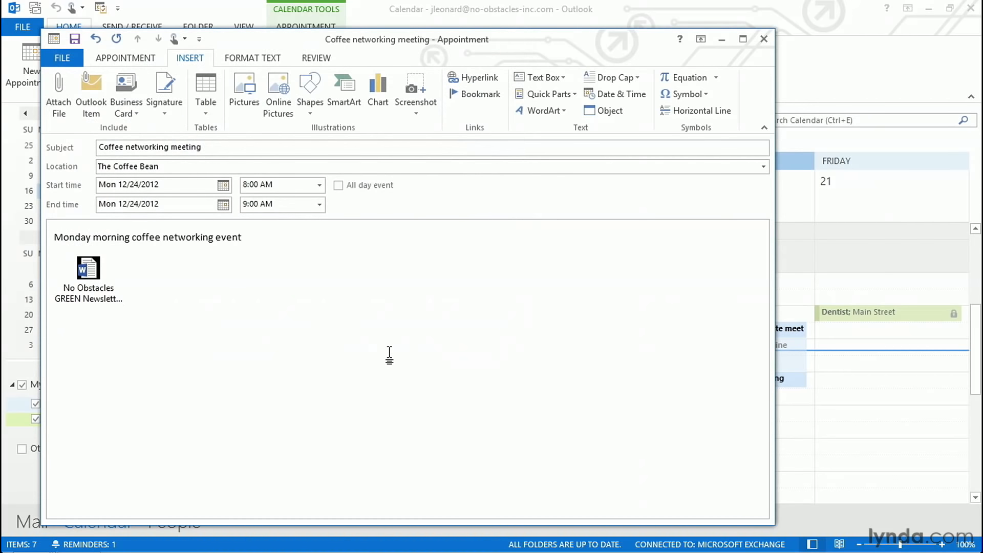
{"action": "type", "text": "Share this ne"}
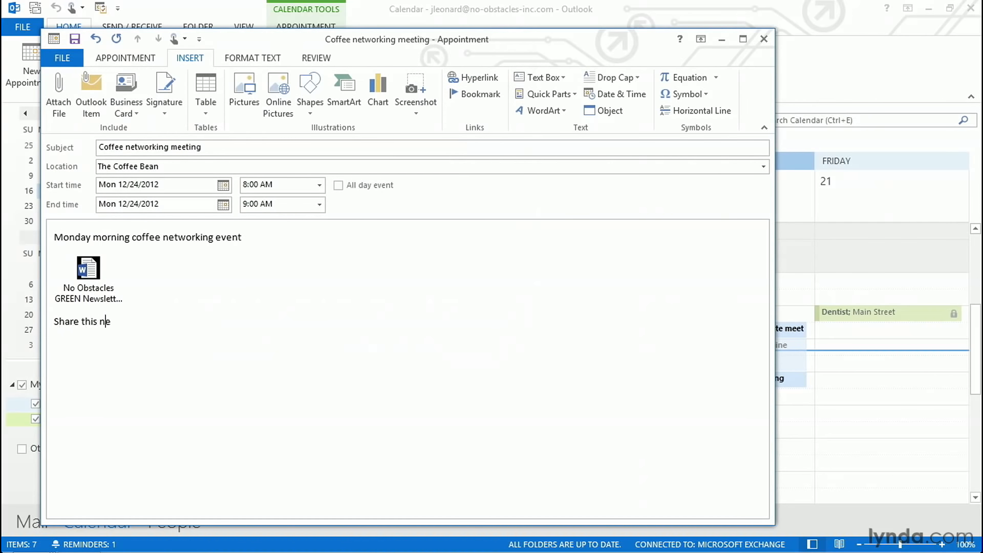
{"action": "type", "text": "wsletter!"}
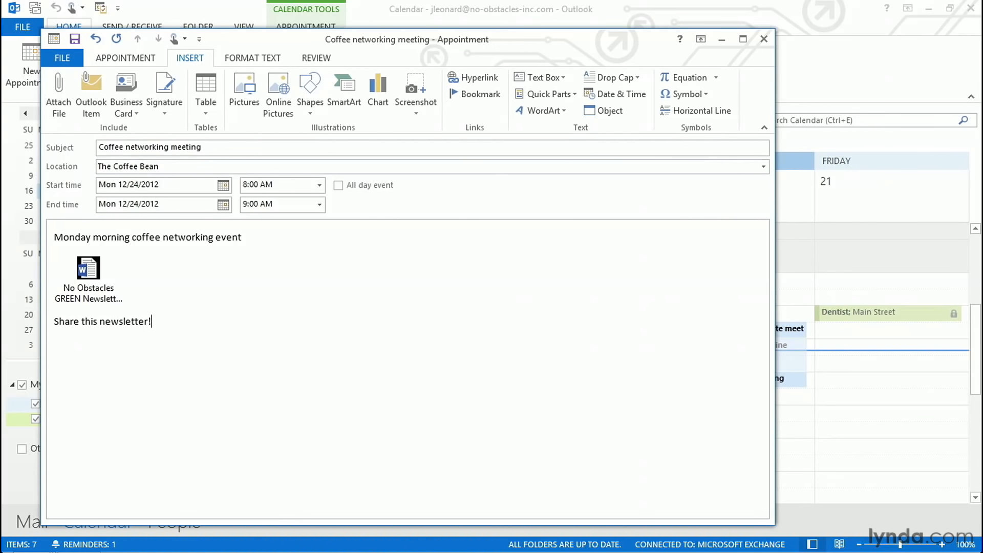
Step: Change the meeting's reminder from 15 minutes to 30 minutes
{"action": "left_click", "coordinate": [125, 58]}
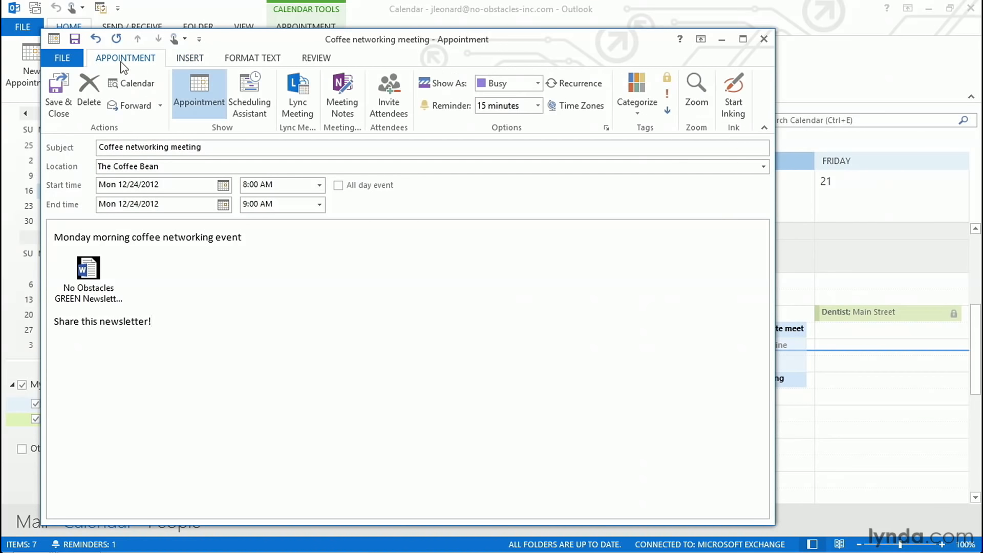
{"action": "left_click", "coordinate": [150, 321]}
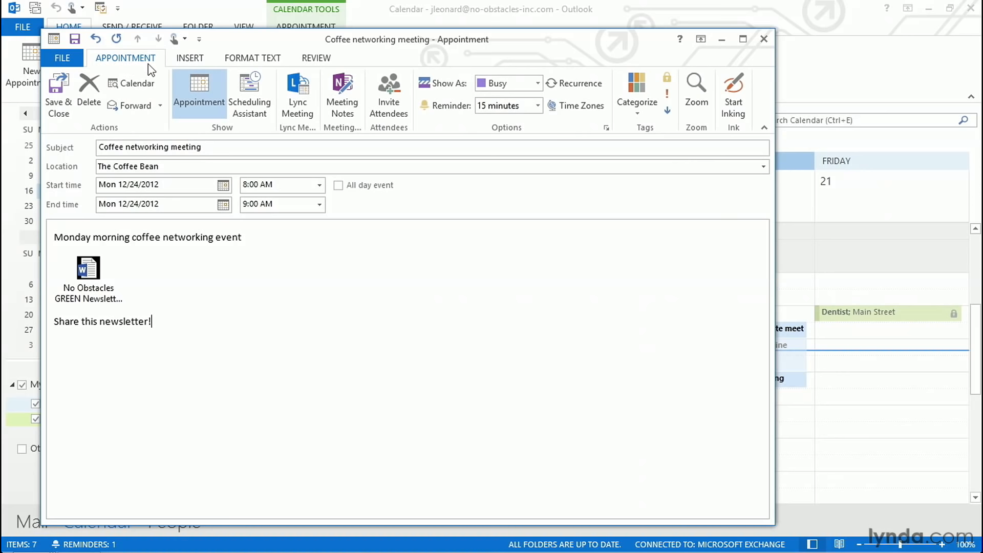
{"action": "left_click", "coordinate": [537, 106]}
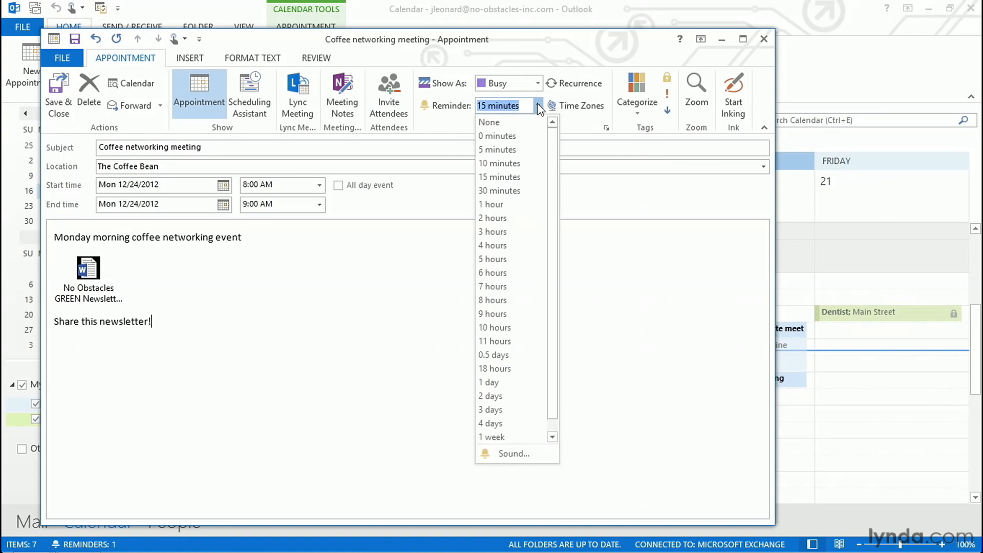
{"action": "mouse_move", "coordinate": [500, 190]}
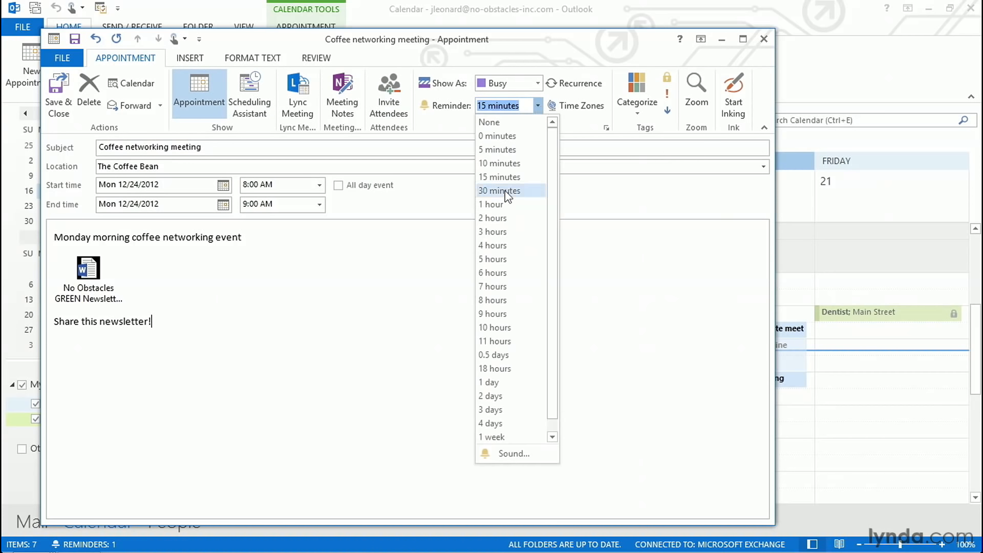
{"action": "left_click", "coordinate": [500, 191]}
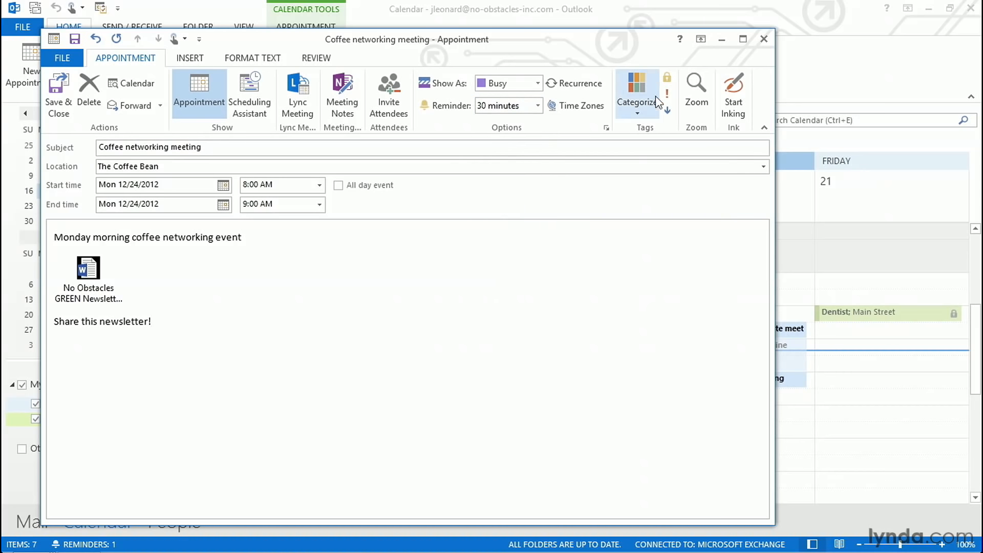
{"action": "mouse_move", "coordinate": [667, 78]}
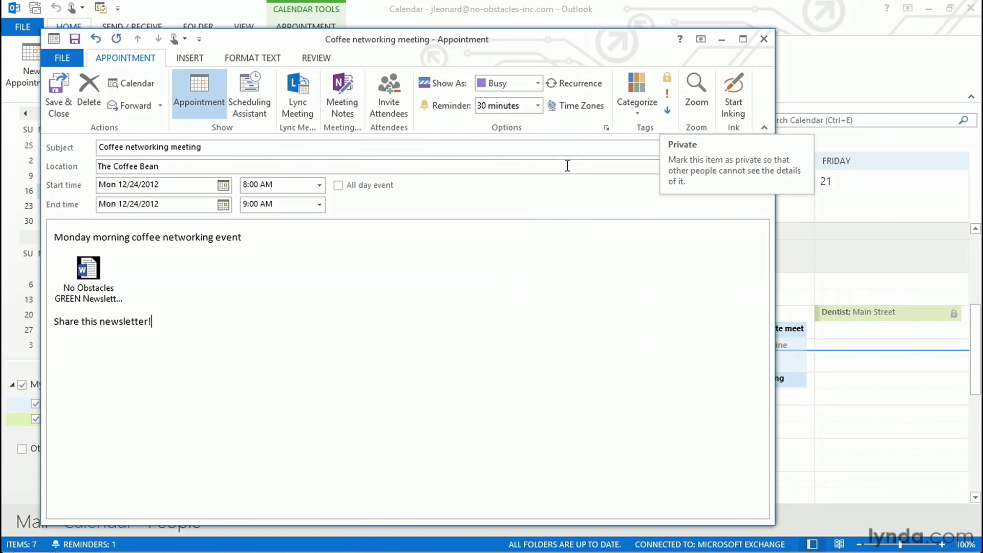
{"action": "mouse_move", "coordinate": [567, 201]}
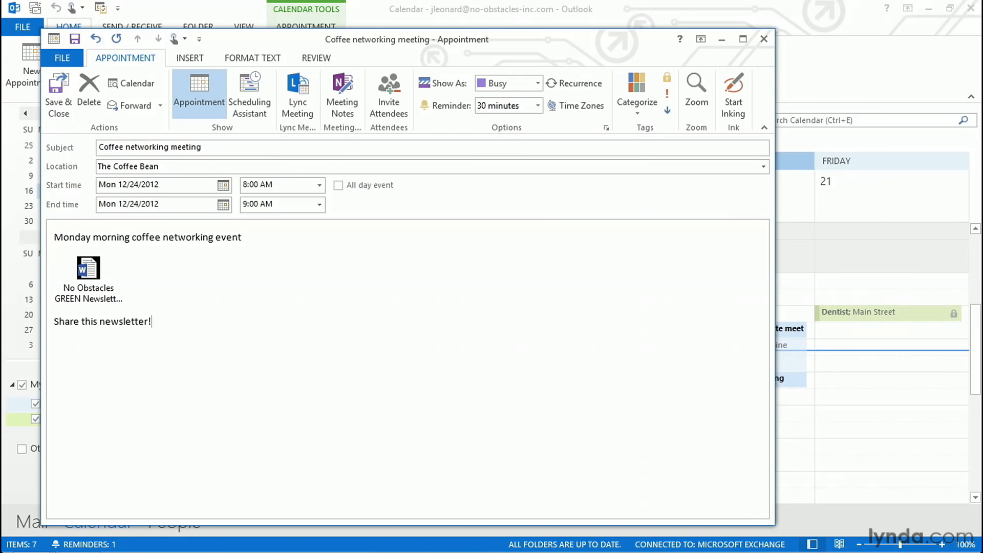
{"action": "mouse_move", "coordinate": [536, 83]}
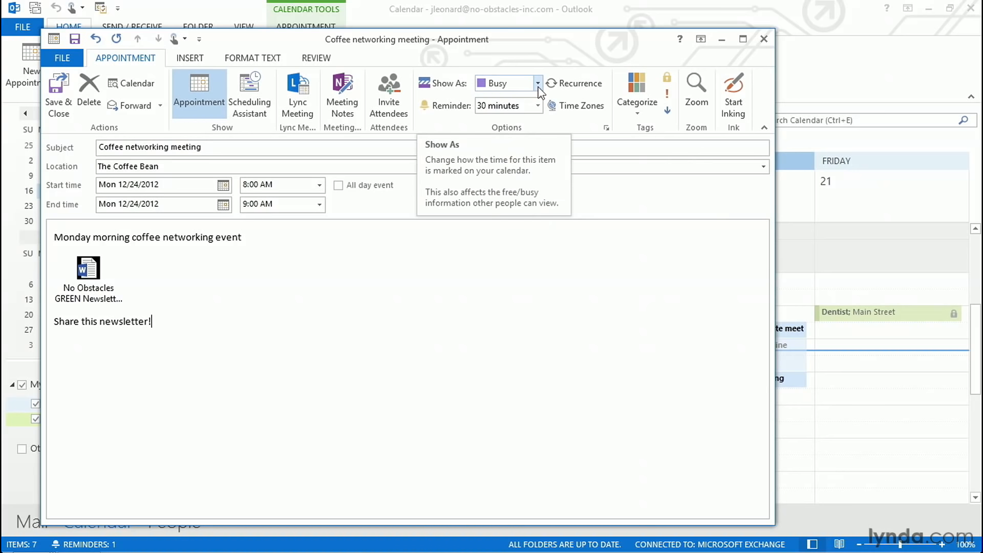
{"action": "left_click", "coordinate": [536, 83]}
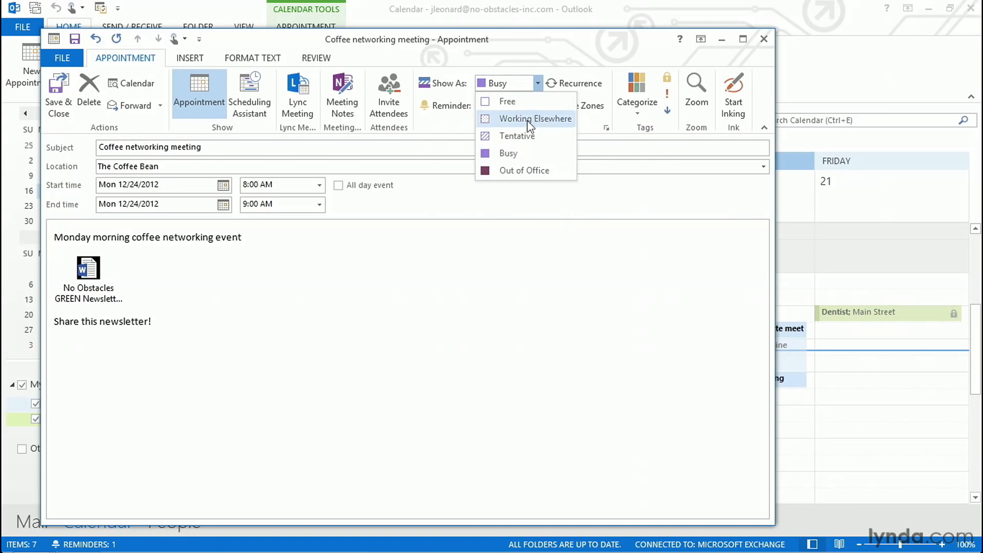
{"action": "left_click", "coordinate": [525, 170]}
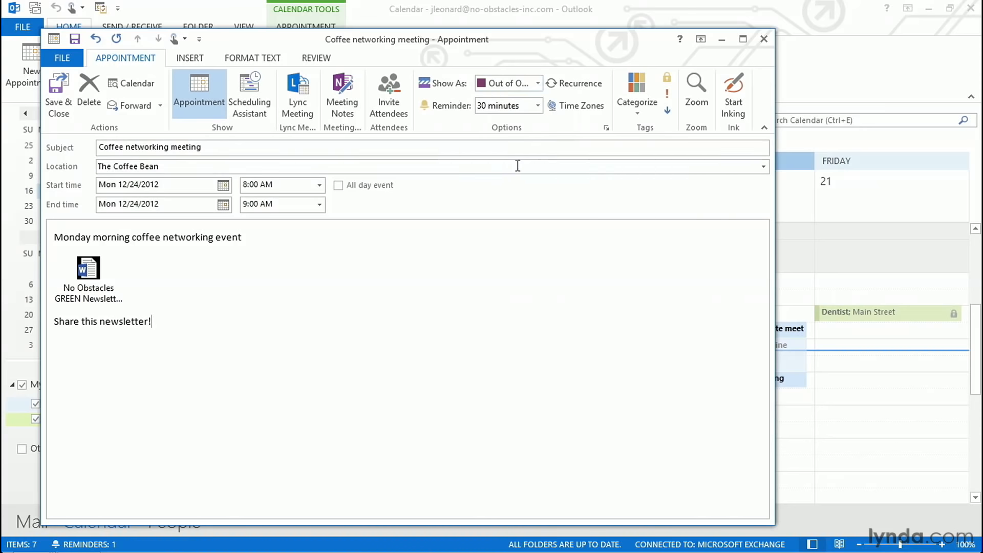
{"action": "left_click", "coordinate": [536, 83]}
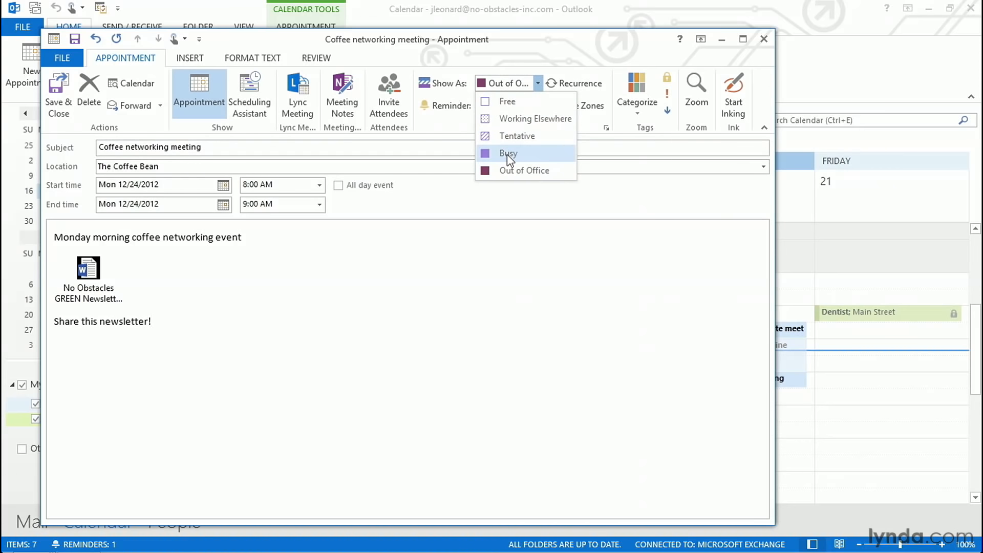
{"action": "mouse_move", "coordinate": [508, 101]}
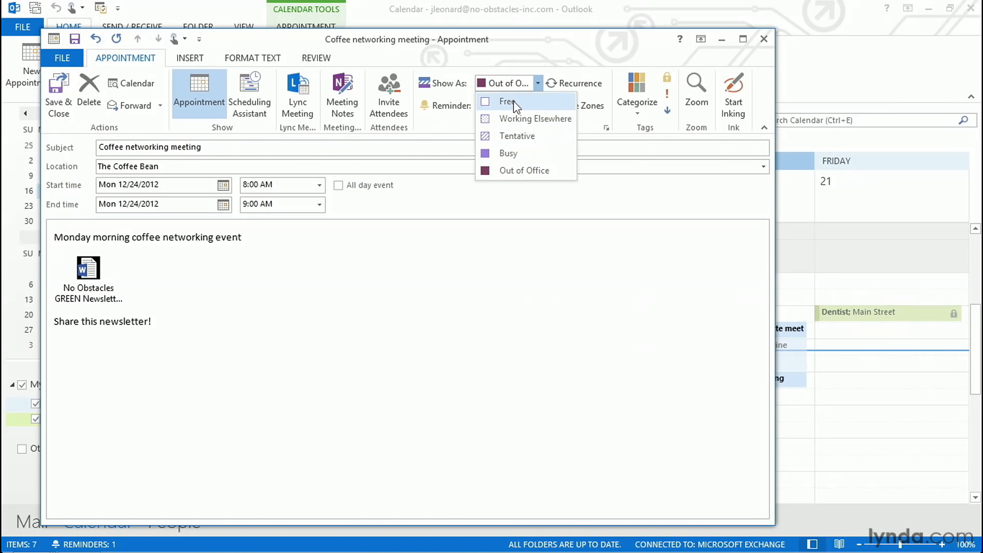
{"action": "left_click", "coordinate": [508, 101]}
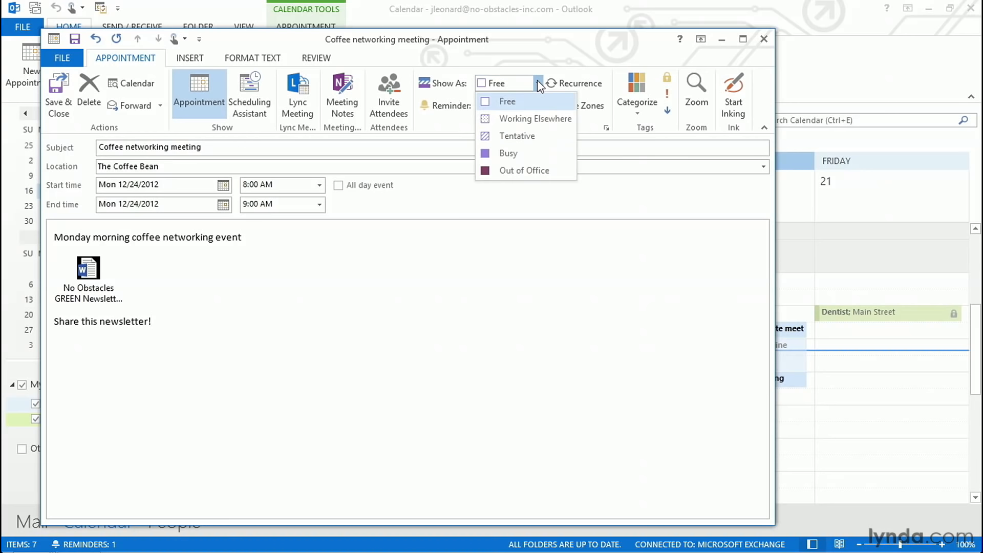
{"action": "mouse_move", "coordinate": [508, 154]}
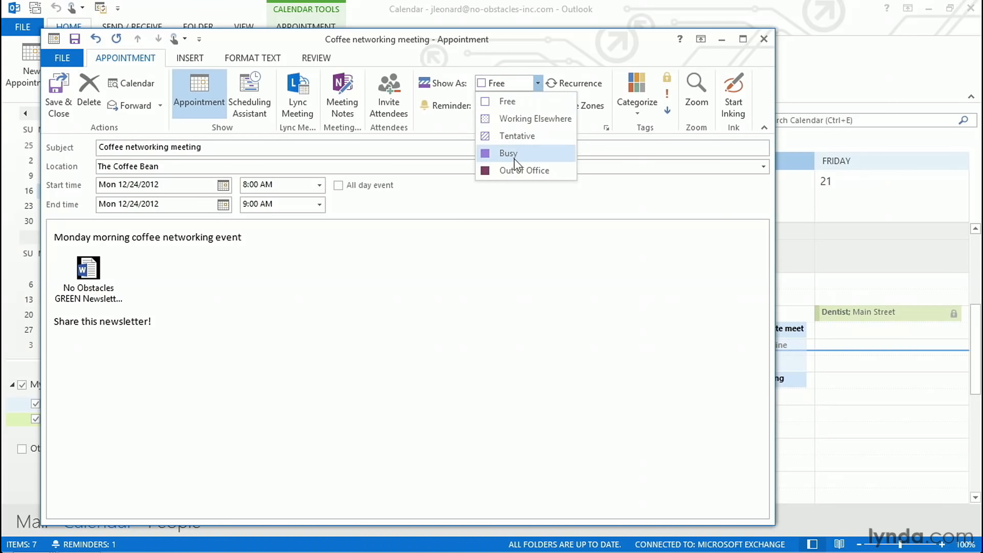
{"action": "left_click", "coordinate": [508, 153]}
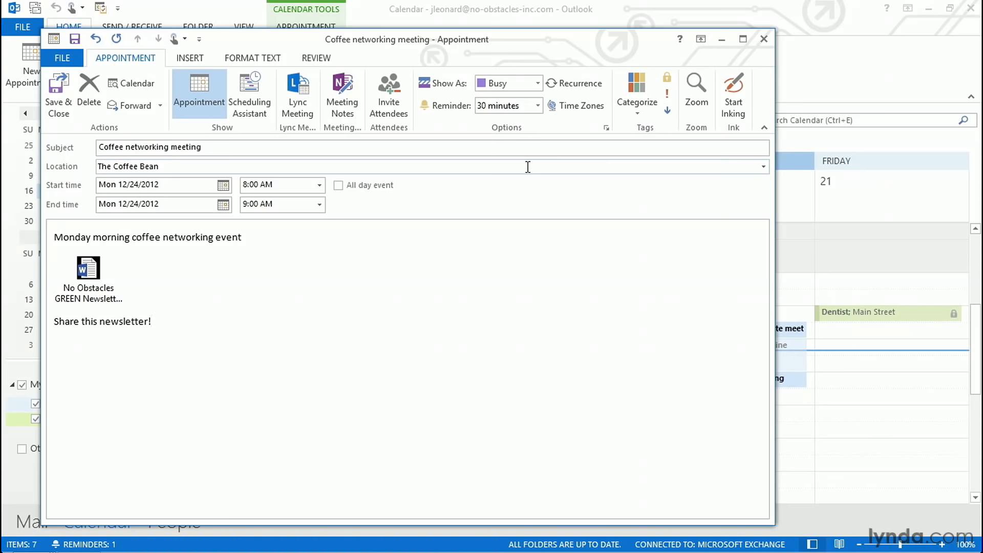
{"action": "left_click", "coordinate": [150, 321]}
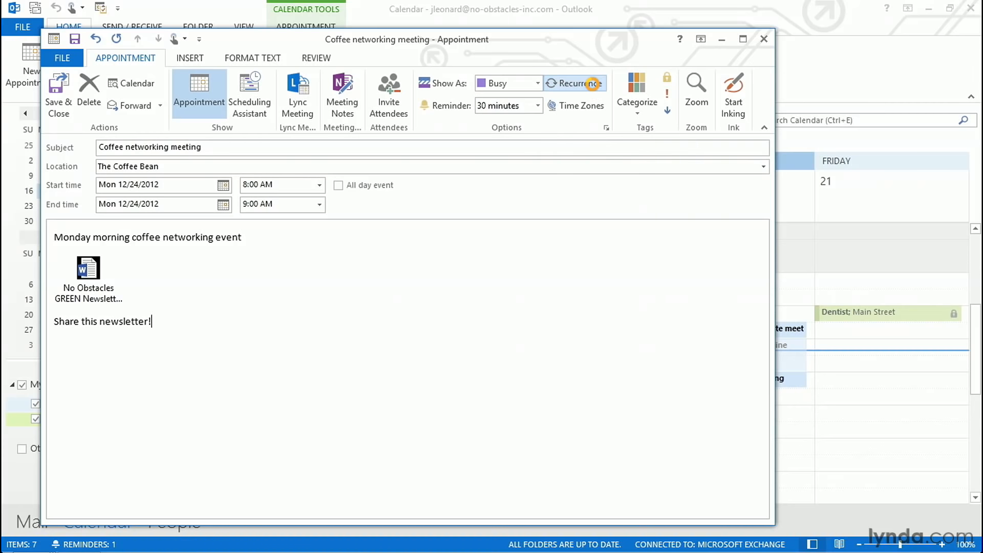
Step: Open Recurrence, preview Yearly, then keep Weekly on Mondays only, toggling Thursday off
{"action": "left_click", "coordinate": [574, 83]}
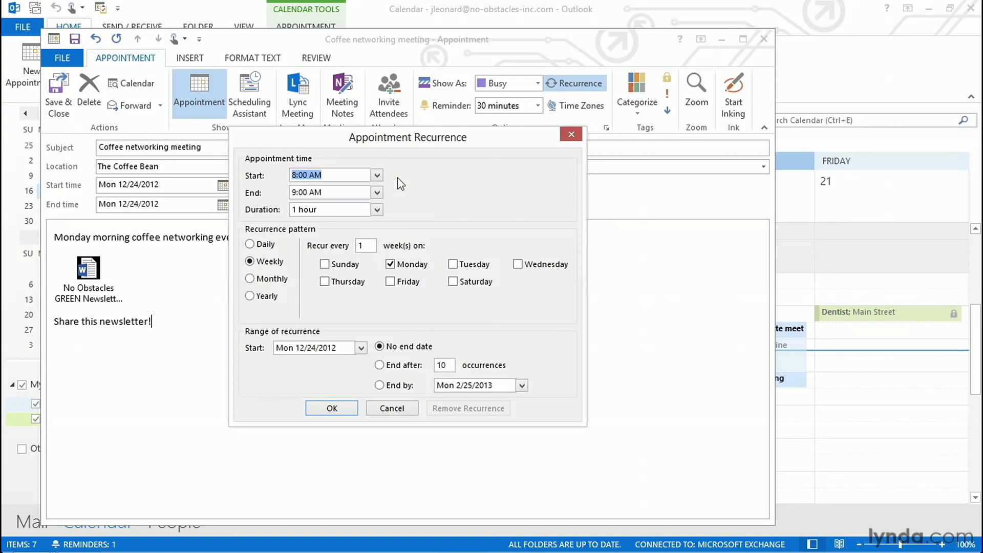
{"action": "mouse_move", "coordinate": [379, 193]}
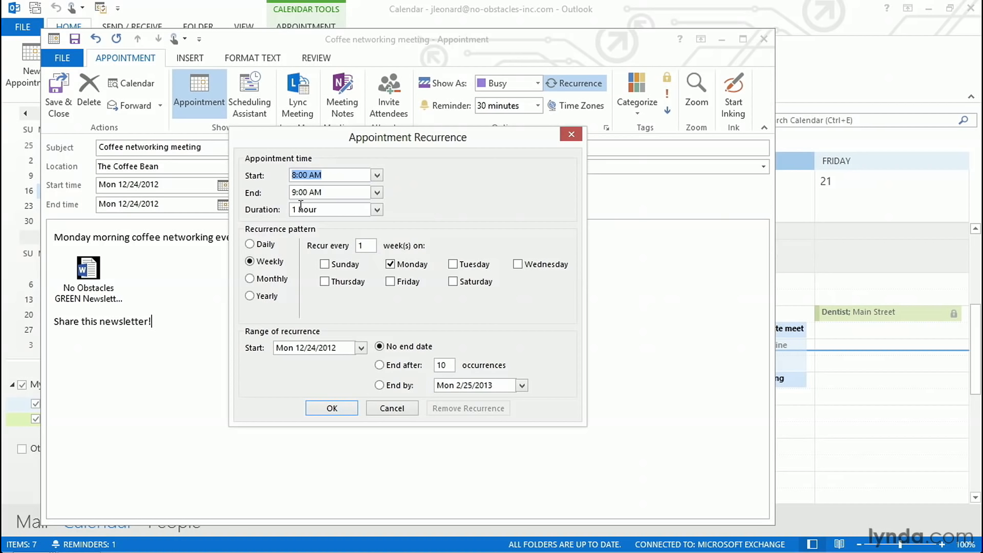
{"action": "mouse_move", "coordinate": [308, 235]}
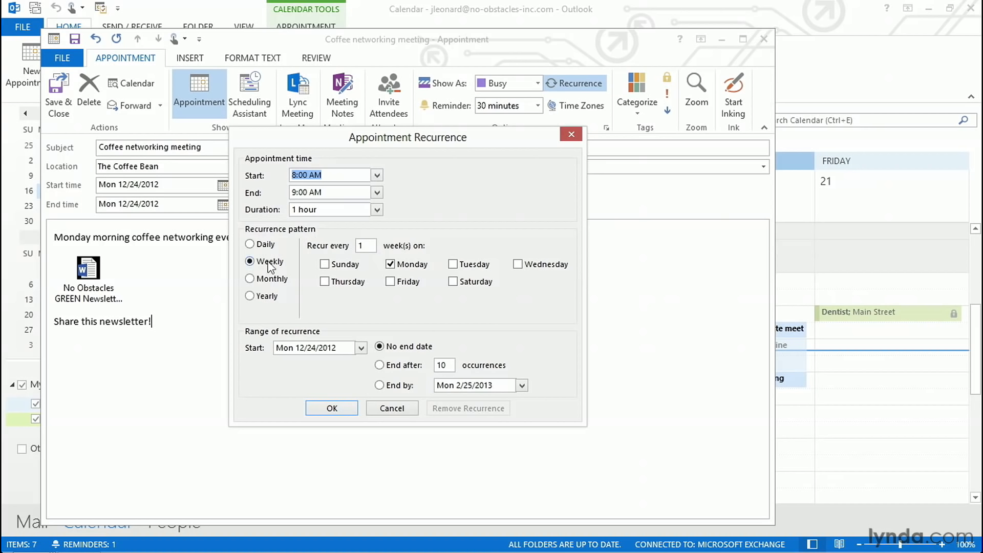
{"action": "mouse_move", "coordinate": [274, 287]}
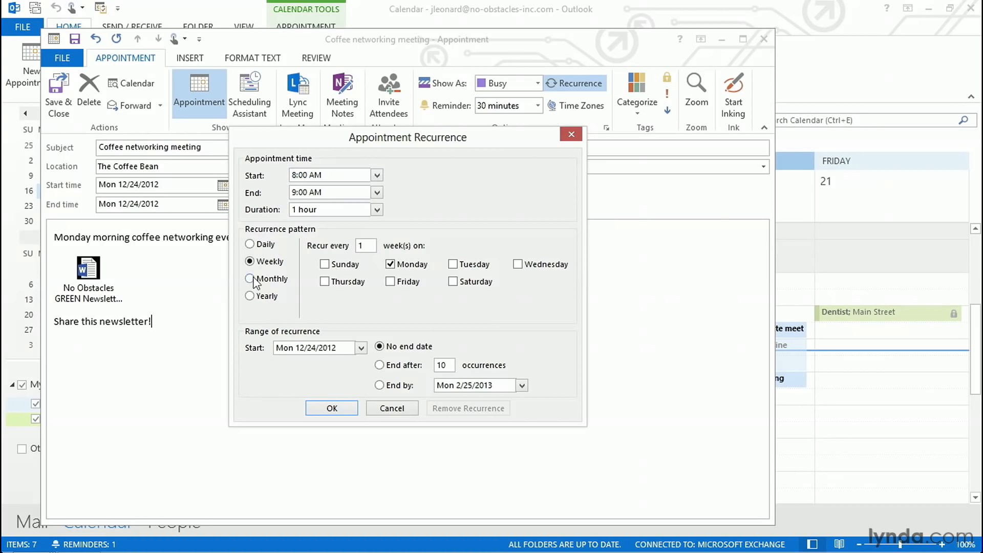
{"action": "left_click", "coordinate": [250, 296]}
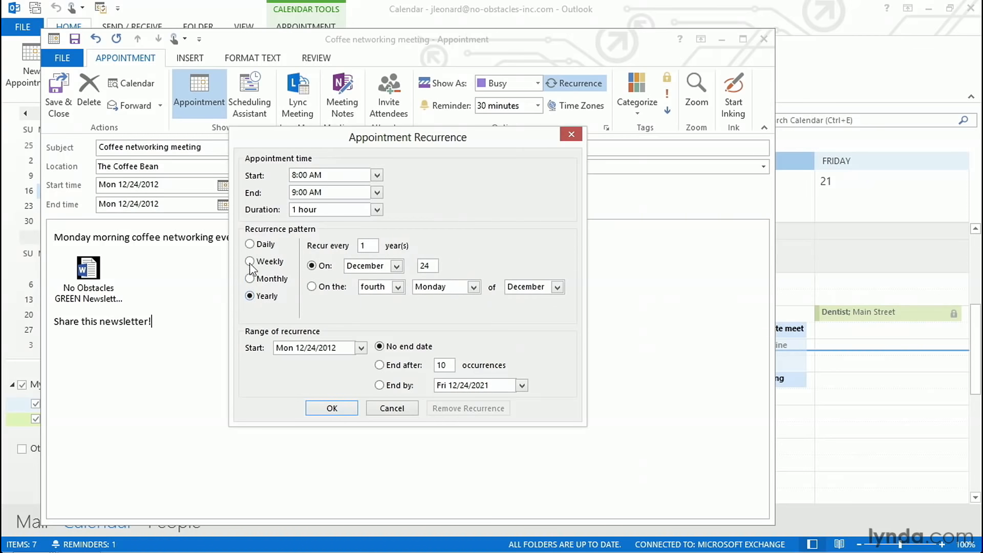
{"action": "left_click", "coordinate": [250, 262]}
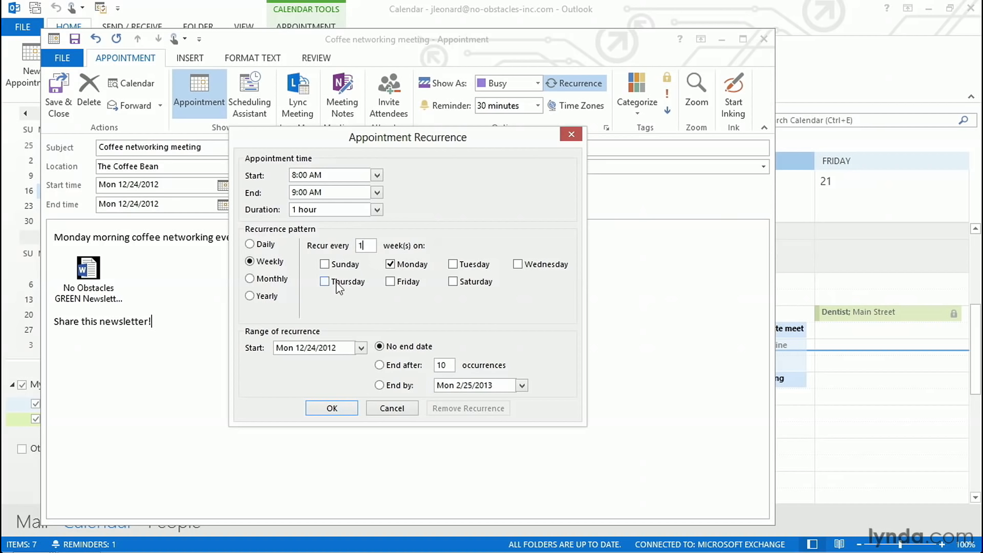
{"action": "left_click", "coordinate": [324, 281]}
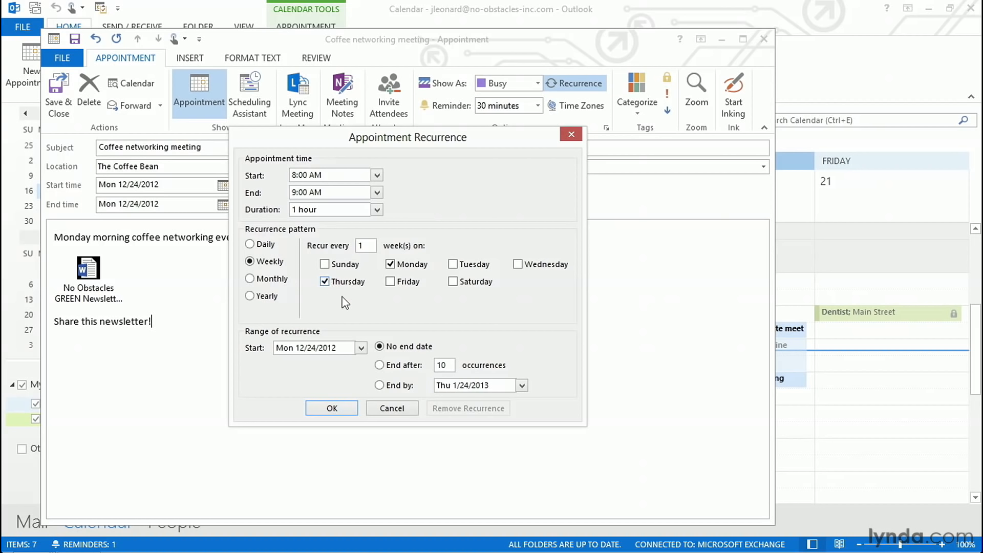
{"action": "left_click", "coordinate": [325, 281]}
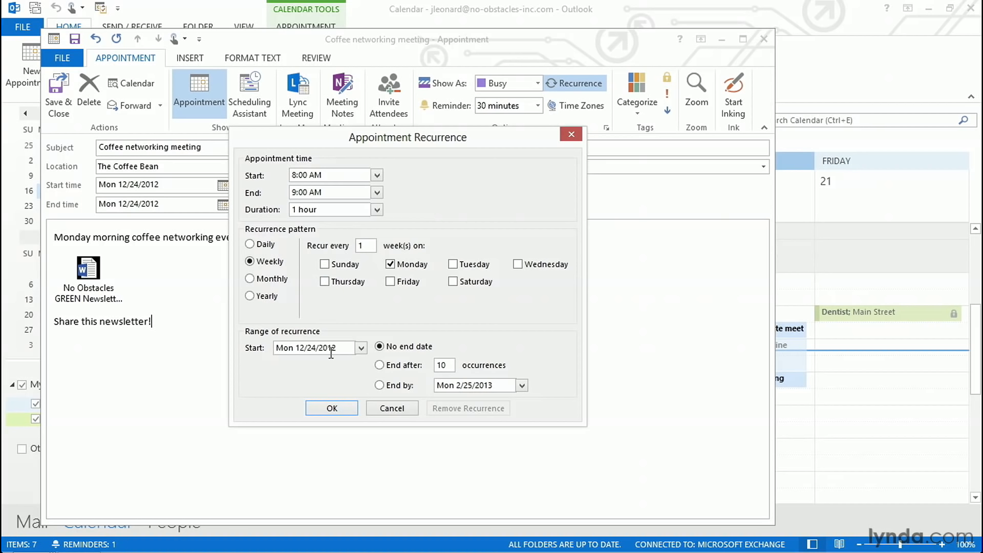
{"action": "mouse_move", "coordinate": [371, 377]}
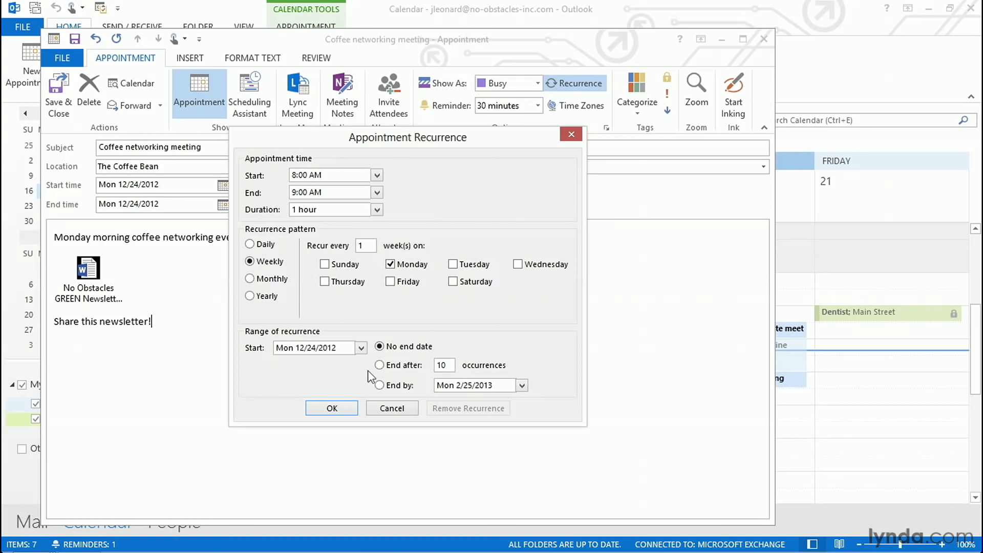
Step: Try end-by-date and end after 6 occurrences, then settle on No end date and confirm
{"action": "left_click", "coordinate": [521, 385]}
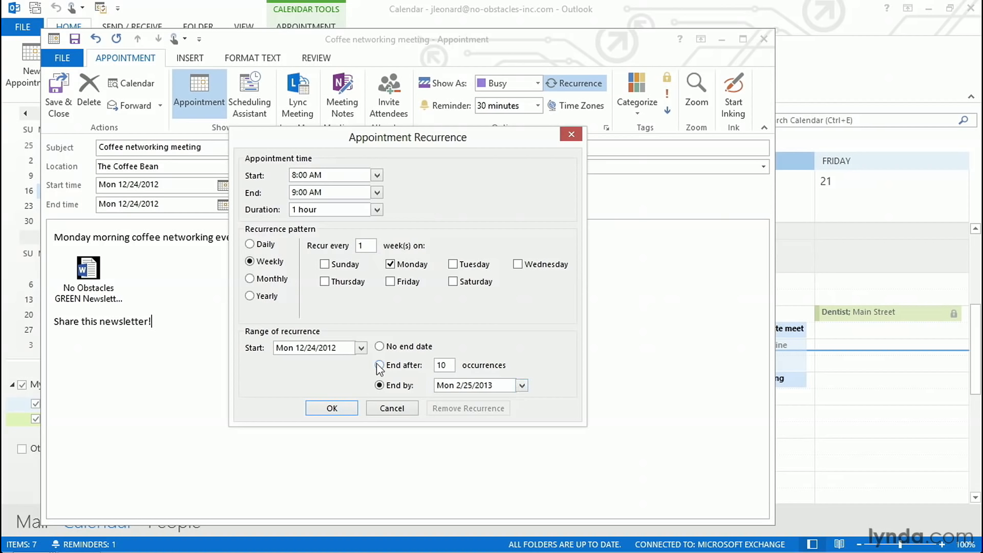
{"action": "left_click", "coordinate": [380, 365]}
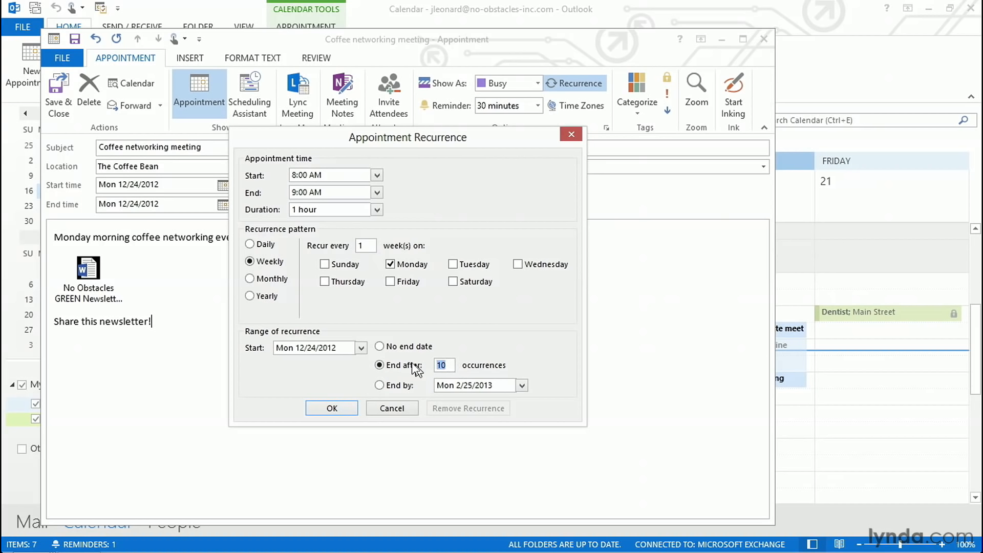
{"action": "type", "text": "6"}
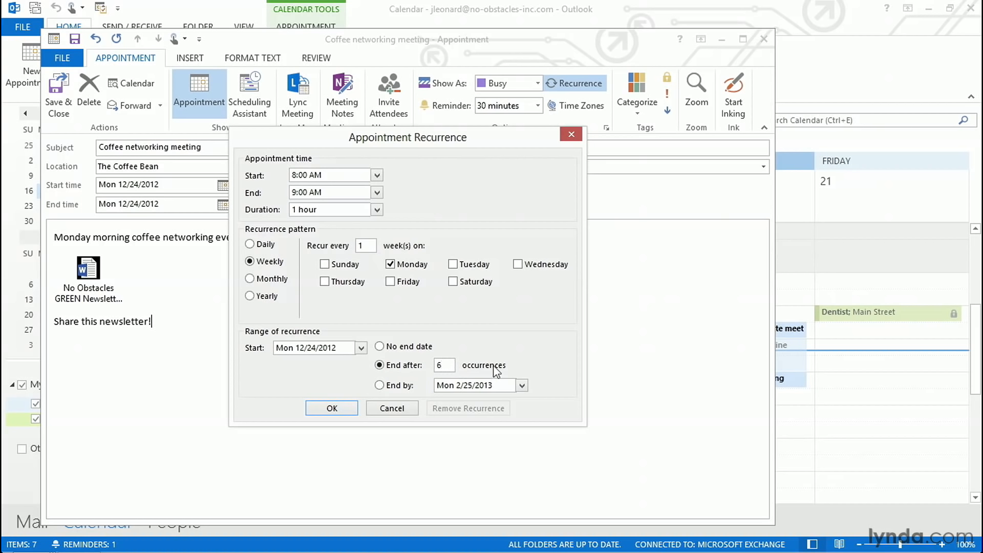
{"action": "mouse_move", "coordinate": [411, 344]}
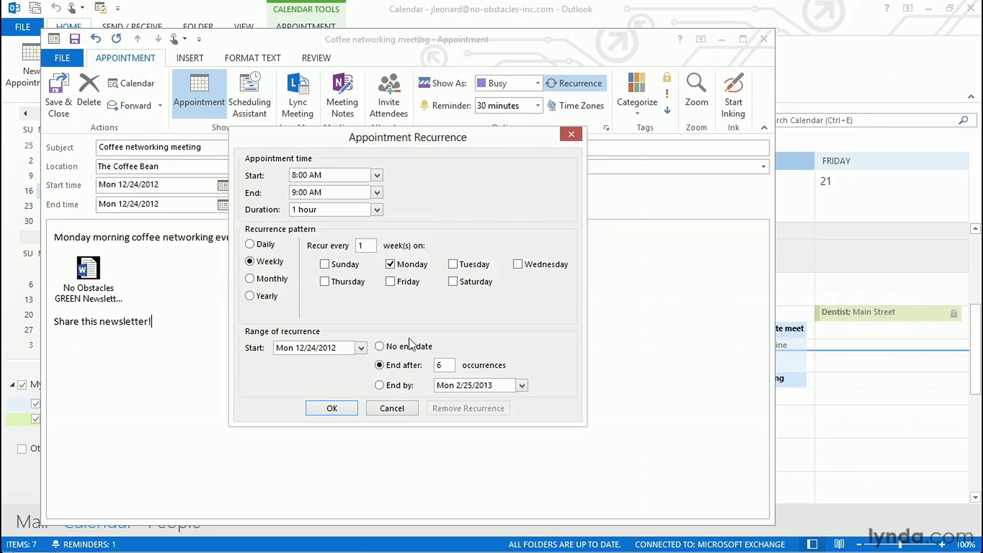
{"action": "left_click", "coordinate": [380, 346]}
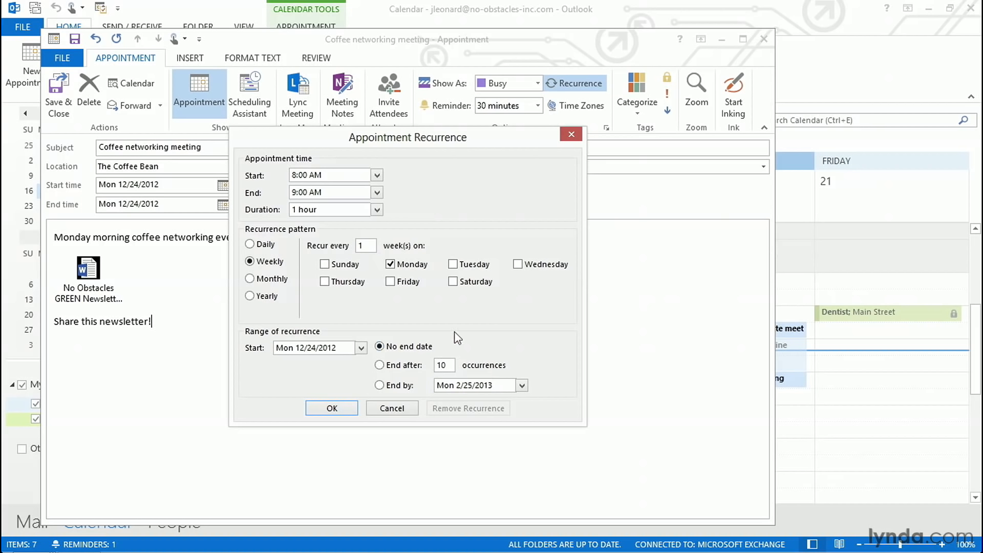
{"action": "mouse_move", "coordinate": [449, 341]}
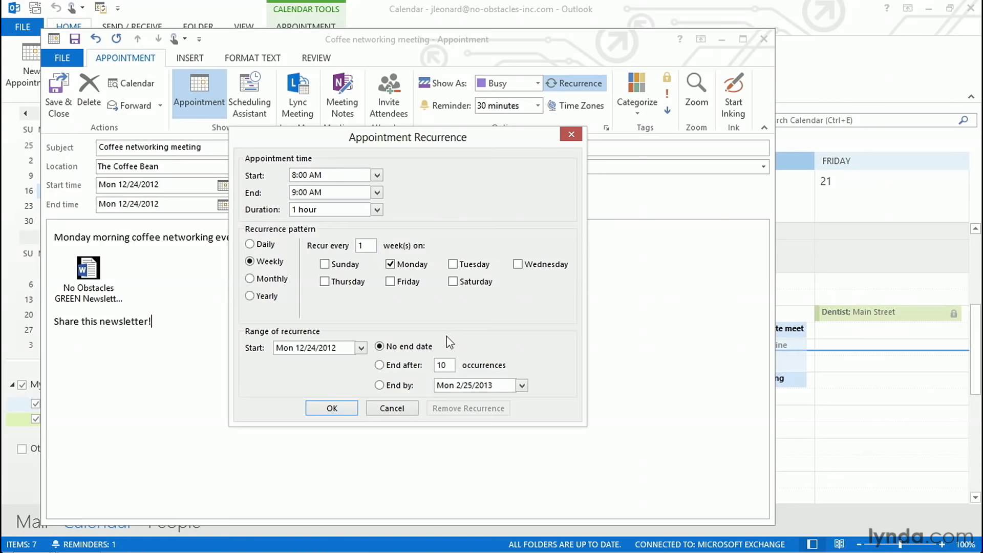
{"action": "left_click", "coordinate": [332, 408]}
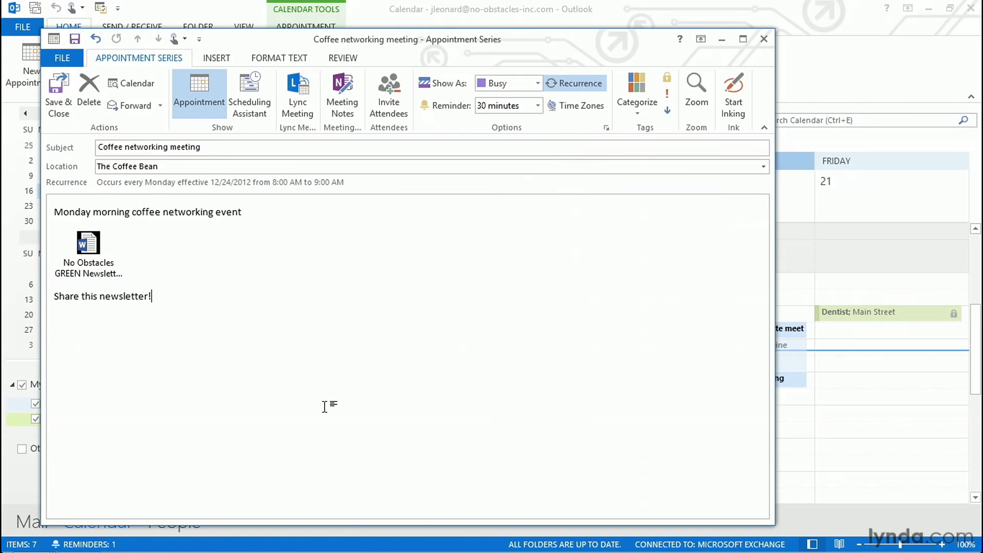
{"action": "mouse_move", "coordinate": [58, 94]}
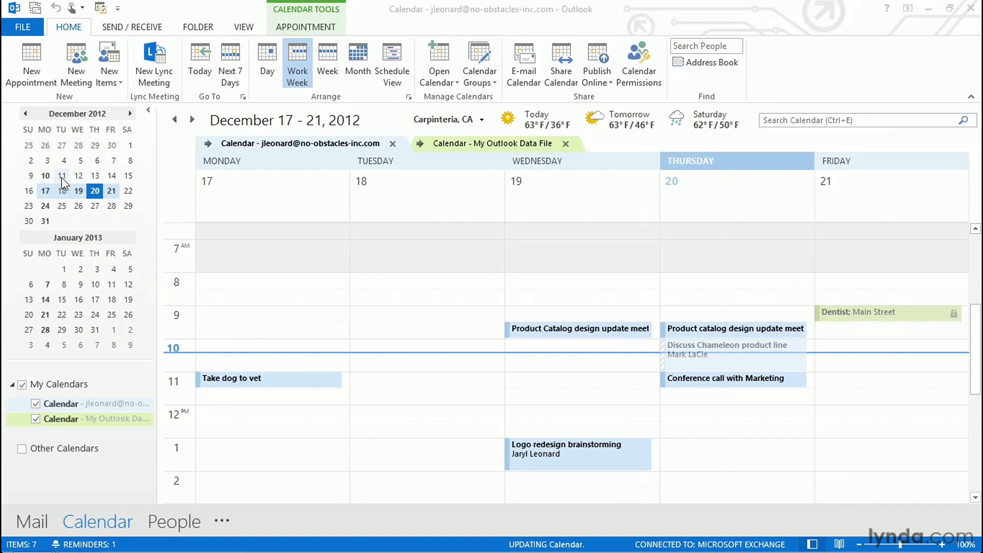
{"action": "mouse_move", "coordinate": [45, 177]}
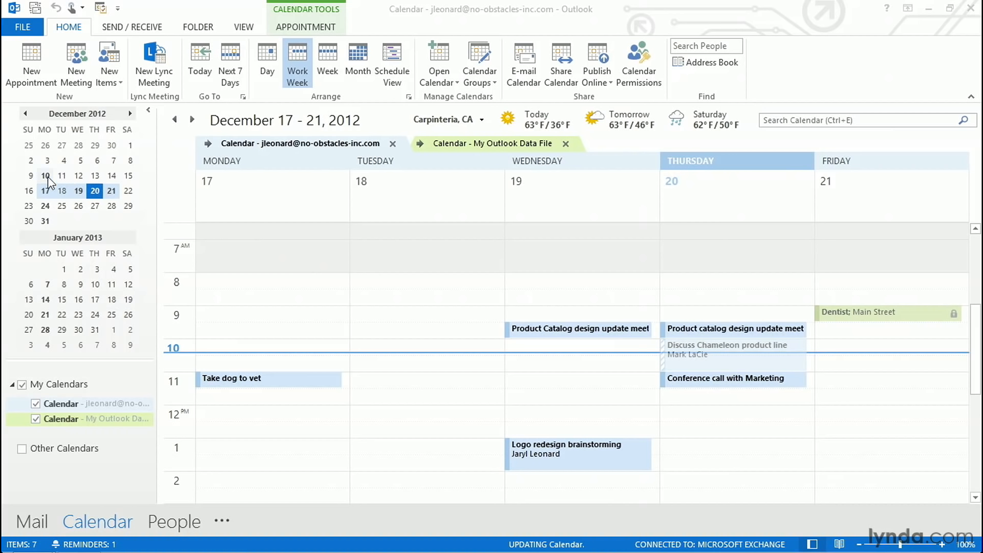
{"action": "mouse_move", "coordinate": [51, 187]}
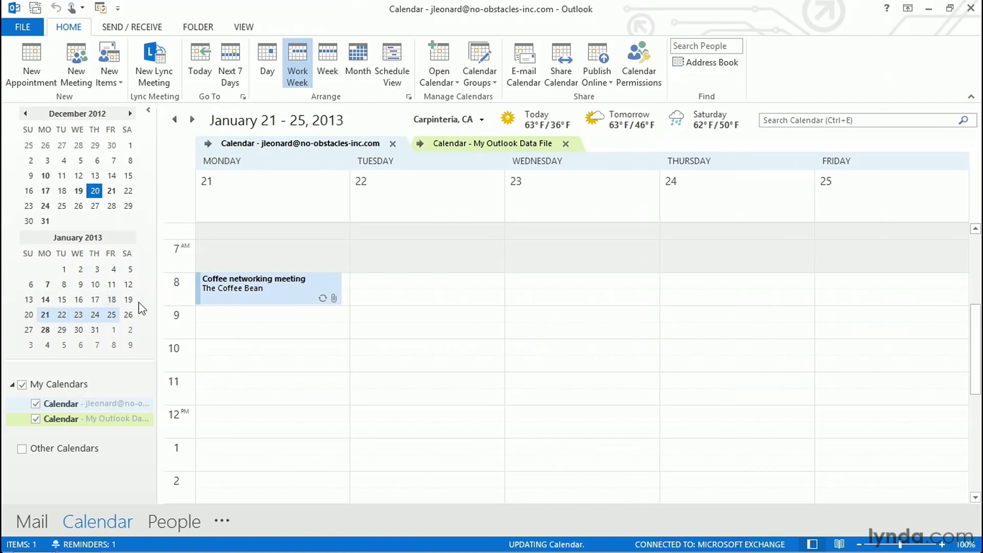
{"action": "mouse_move", "coordinate": [270, 288]}
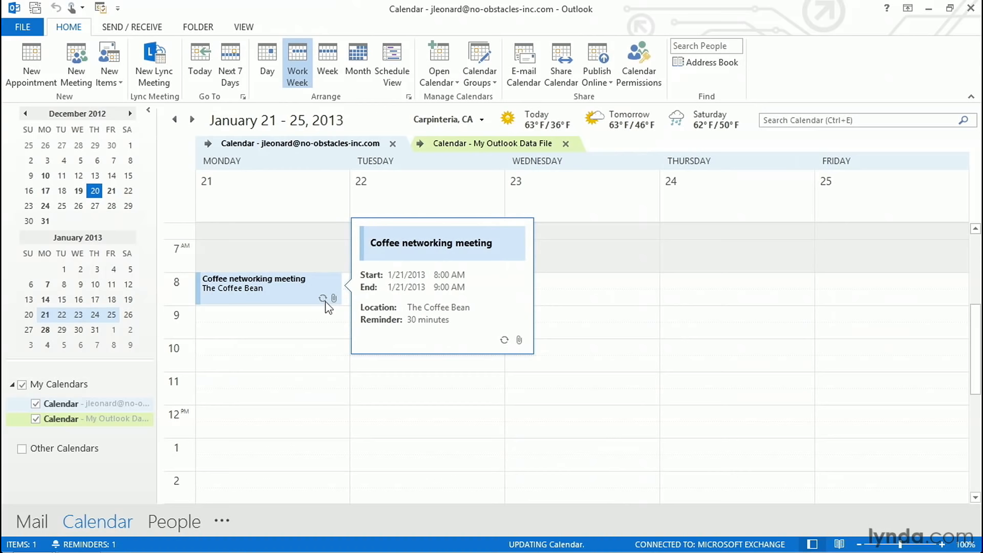
{"action": "mouse_move", "coordinate": [308, 313]}
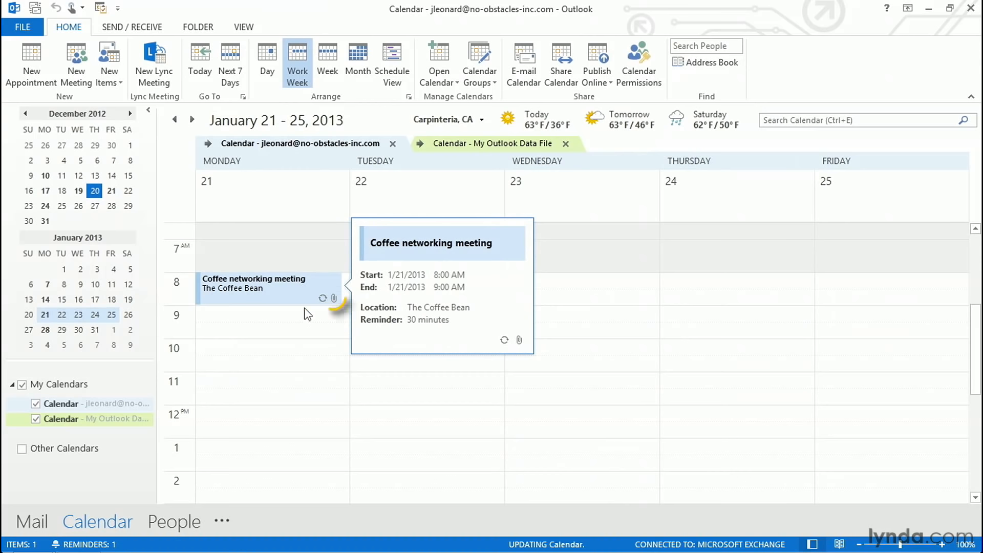
{"action": "mouse_move", "coordinate": [287, 324]}
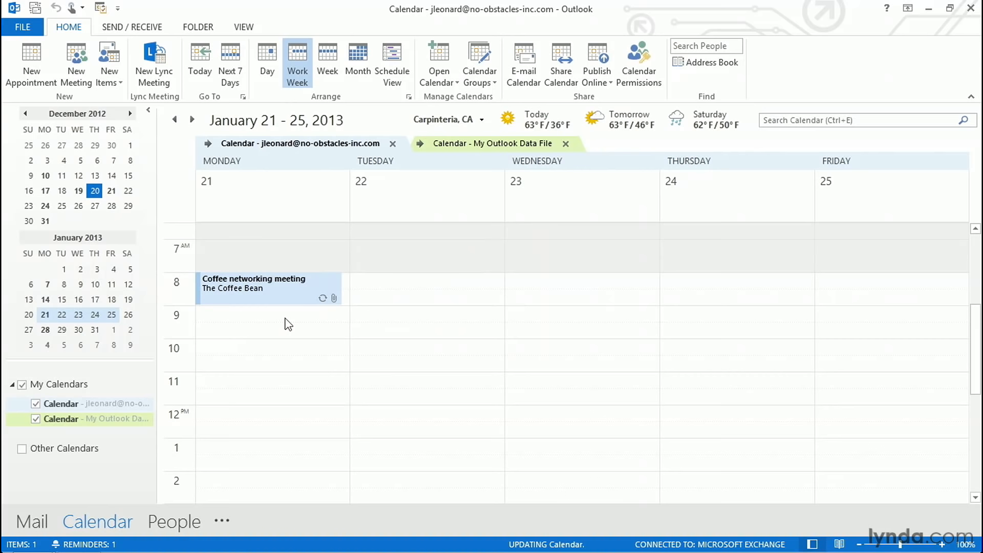
Step: Select the coffee meeting occurrence on Monday, January 21, 2013
{"action": "left_click", "coordinate": [268, 289]}
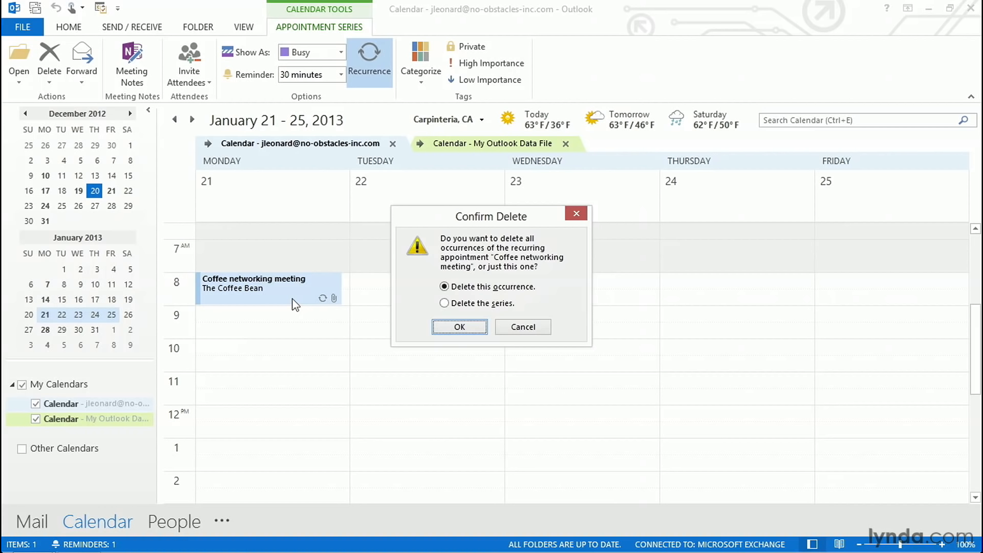
{"action": "mouse_move", "coordinate": [488, 292]}
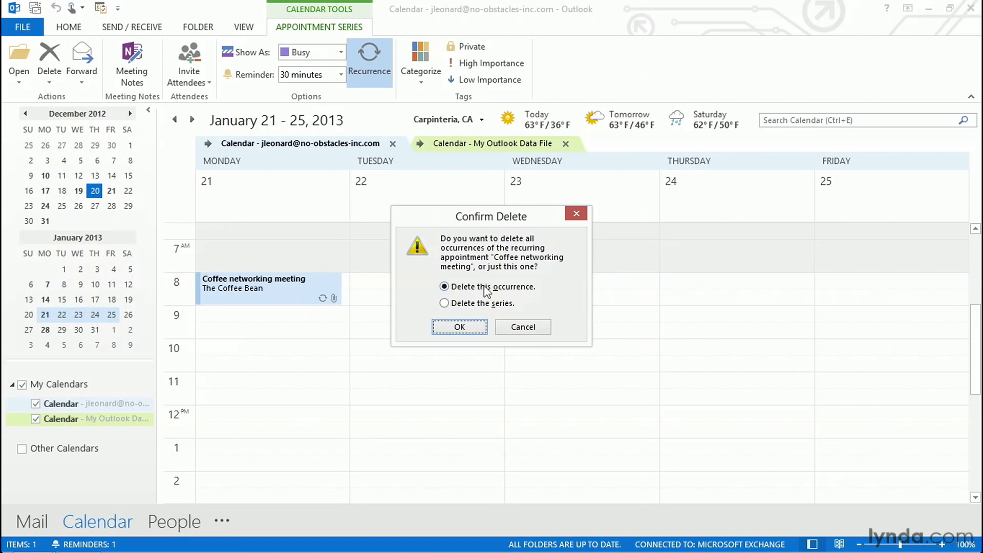
Step: Delete only the January 21 occurrence, then go to the week of January 7, 2013
{"action": "left_click", "coordinate": [458, 327]}
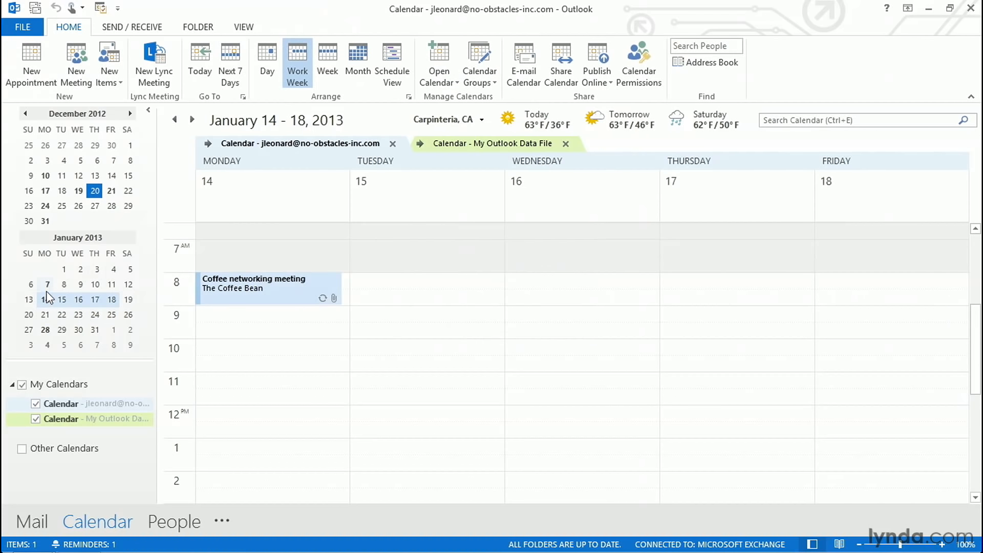
{"action": "left_click", "coordinate": [47, 284]}
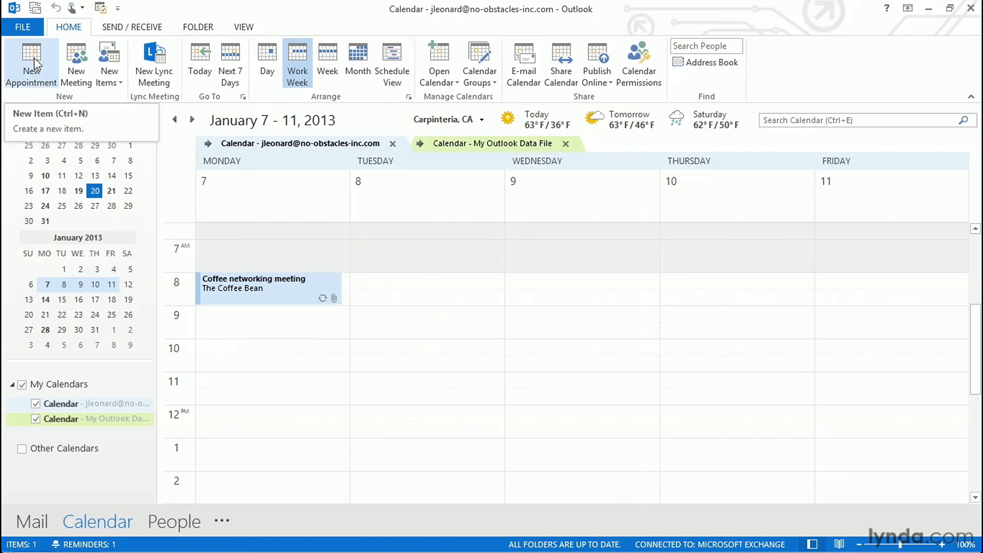
Step: Start a new blank appointment for Monday, January 7, 2013
{"action": "left_click", "coordinate": [30, 62]}
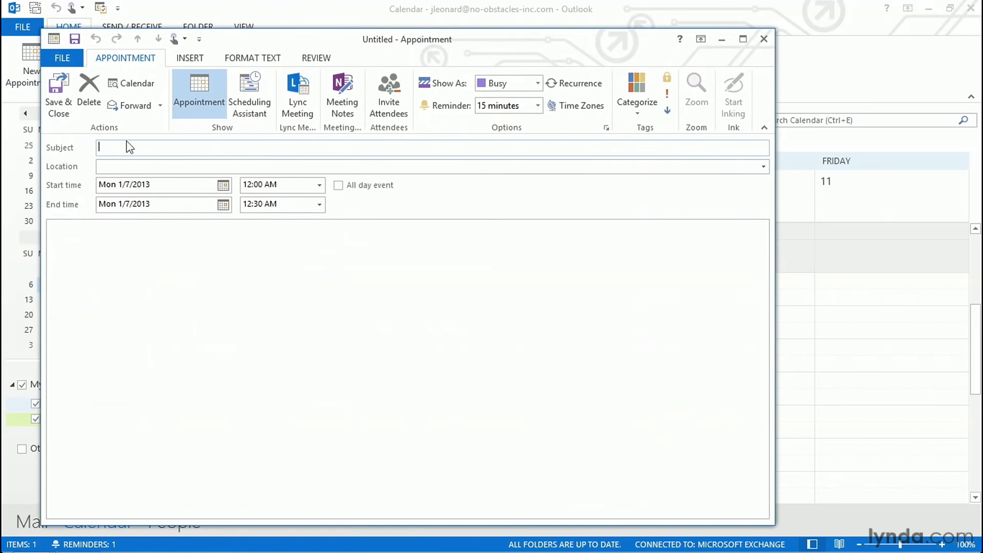
Step: Title the event '(supervisor) Jan onsite' as an all-day event on January 7, 2013
{"action": "type", "text": "(supervisor) Jan onsite"}
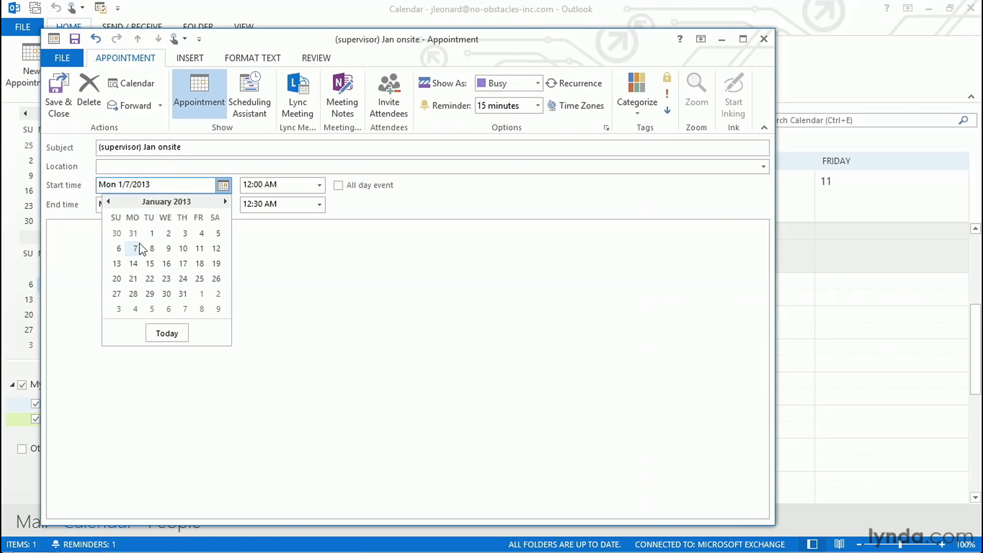
{"action": "left_click", "coordinate": [134, 248]}
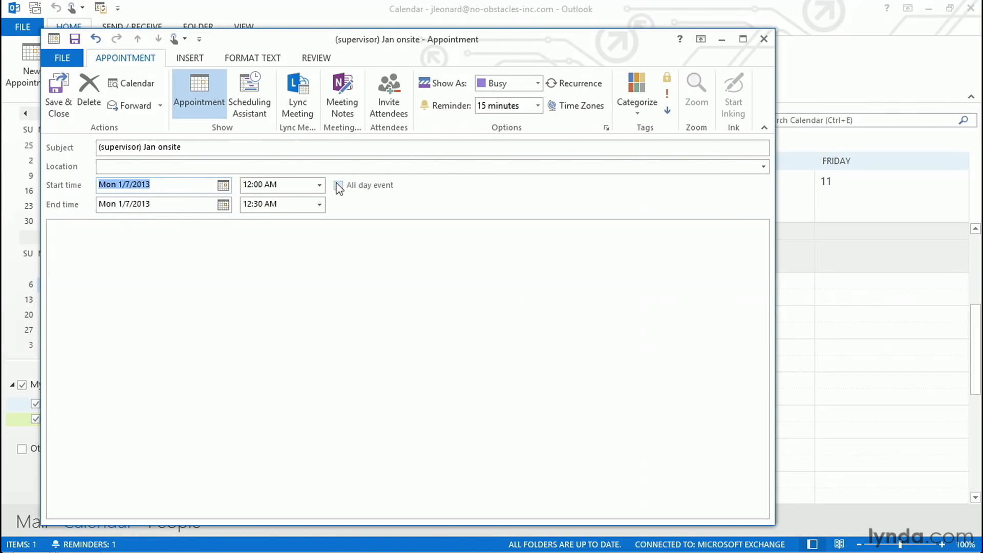
{"action": "left_click", "coordinate": [338, 185]}
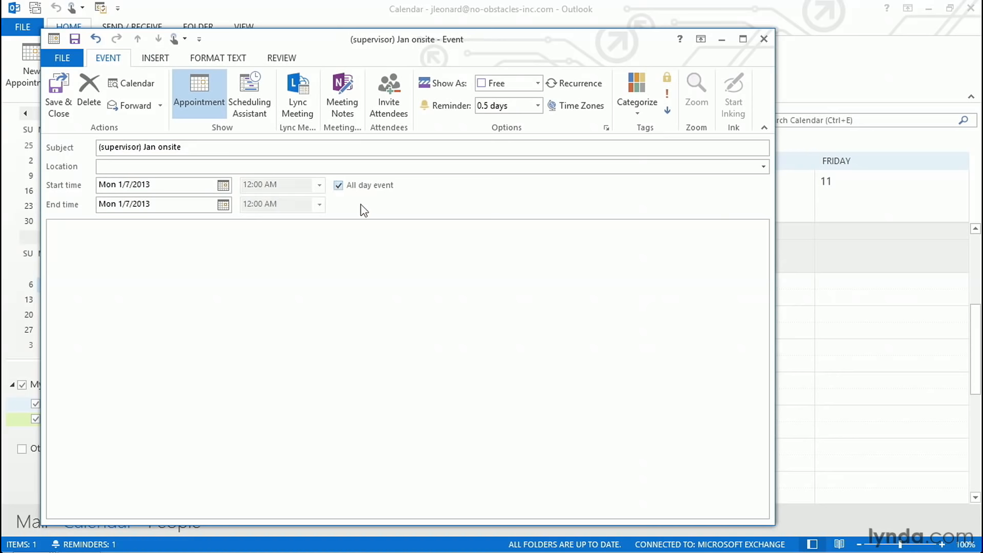
{"action": "mouse_move", "coordinate": [341, 203]}
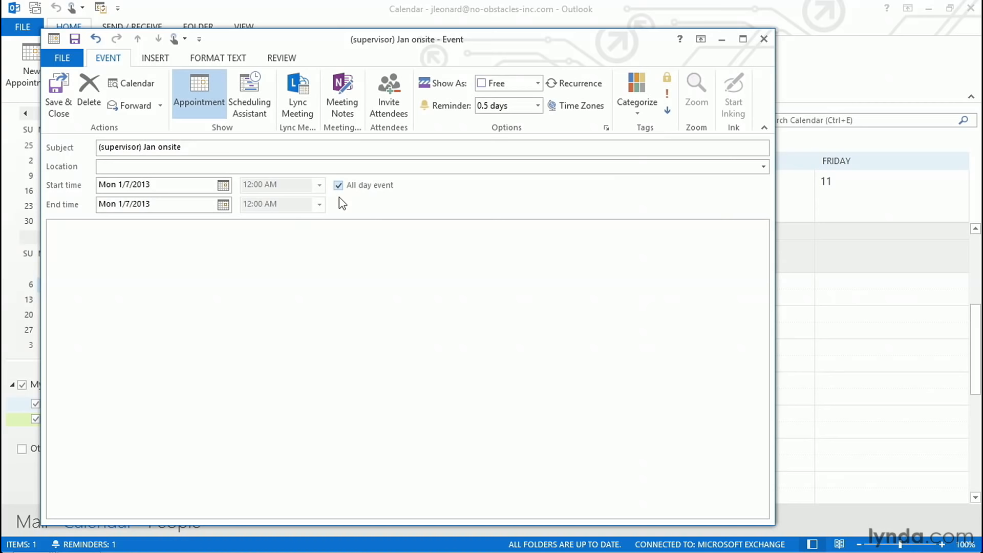
{"action": "mouse_move", "coordinate": [348, 198]}
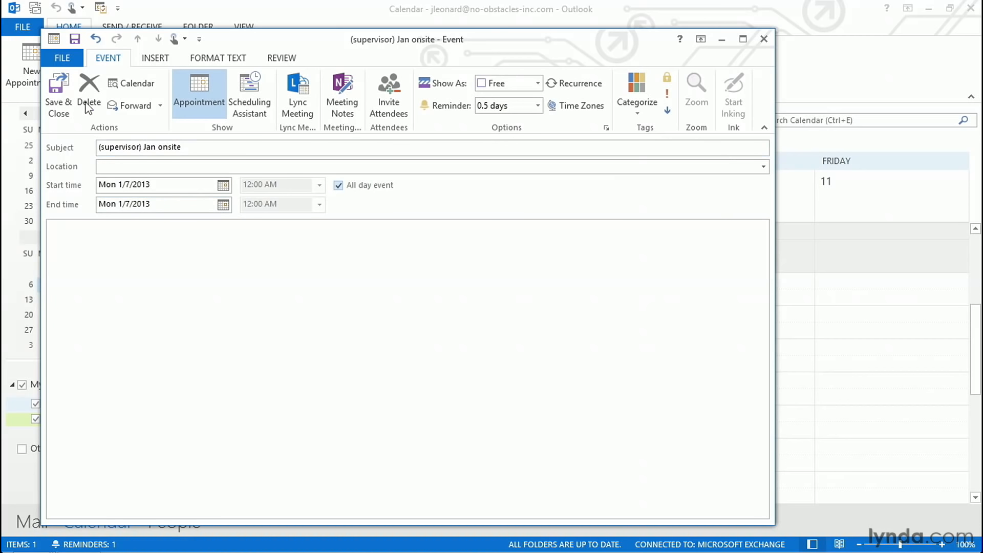
Step: Save and close the '(supervisor) Jan onsite' all-day event
{"action": "left_click", "coordinate": [58, 98]}
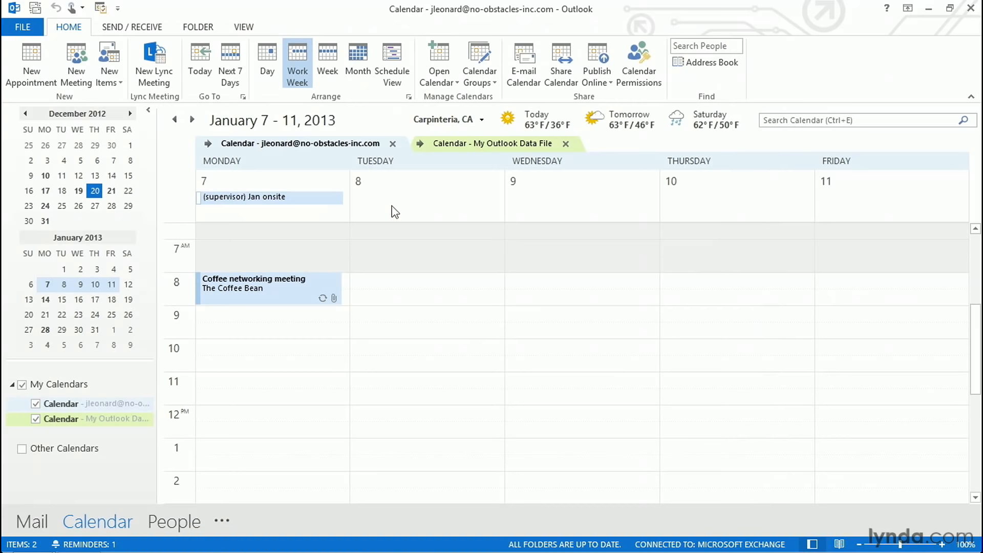
{"action": "mouse_move", "coordinate": [233, 466]}
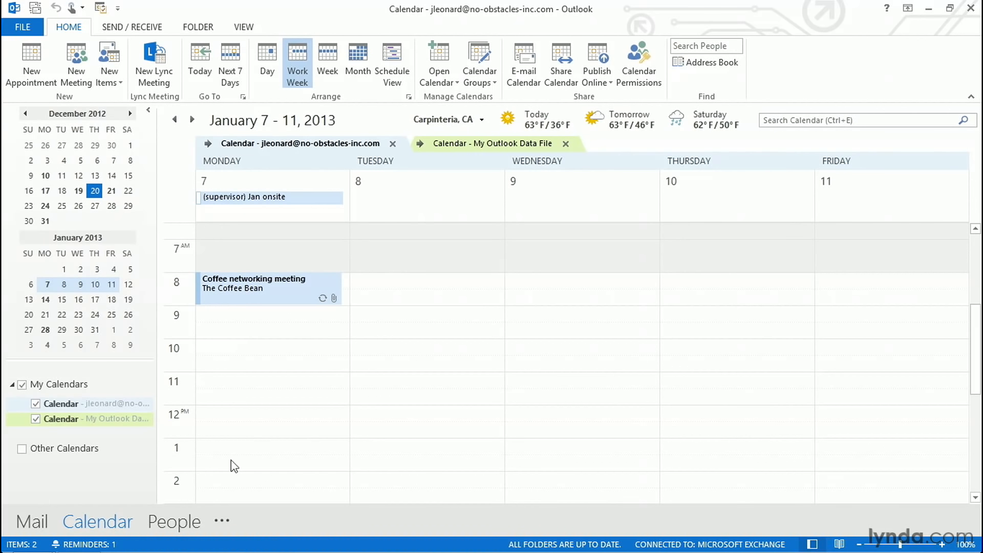
{"action": "mouse_move", "coordinate": [388, 212]}
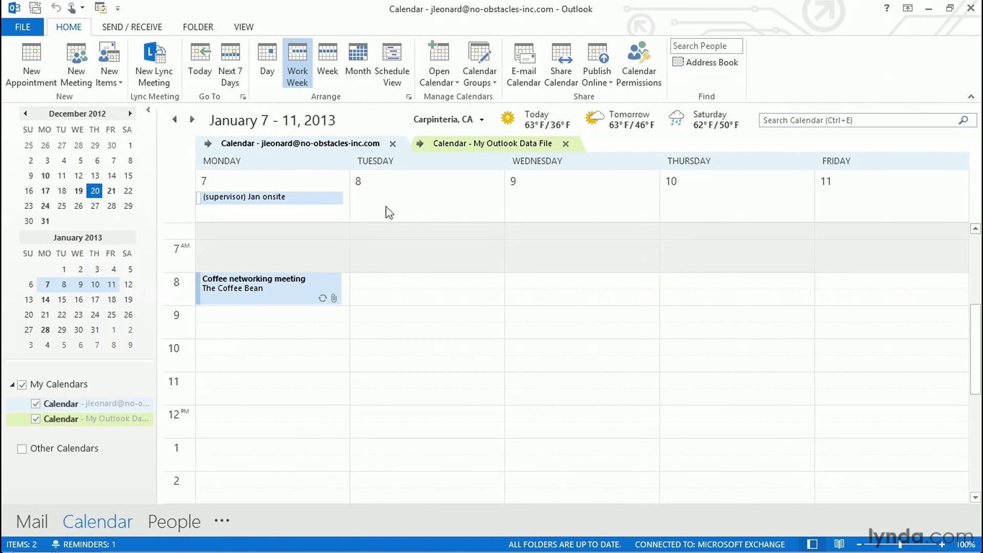